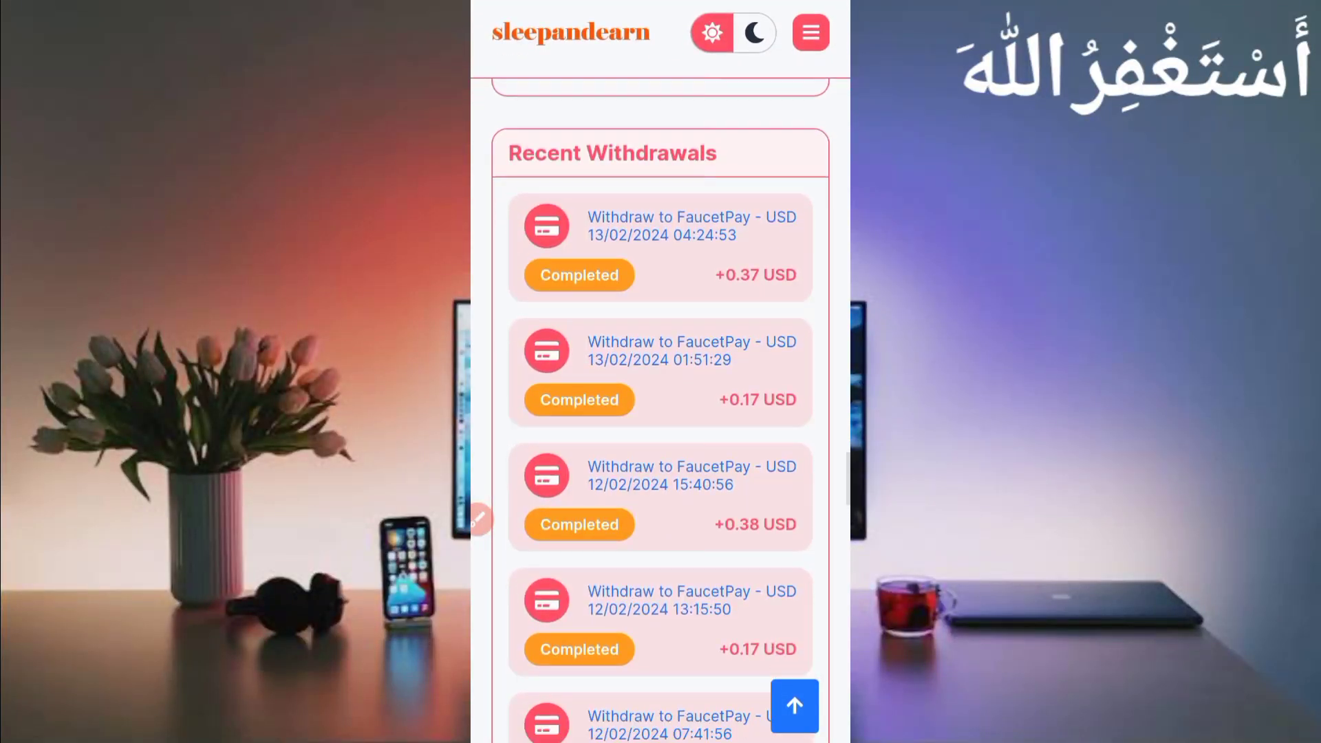
Step: Scroll the Recent Withdrawals list before returning to the home screen
{"action": "scroll", "scroll_direction": "down", "scroll_amount": 3}
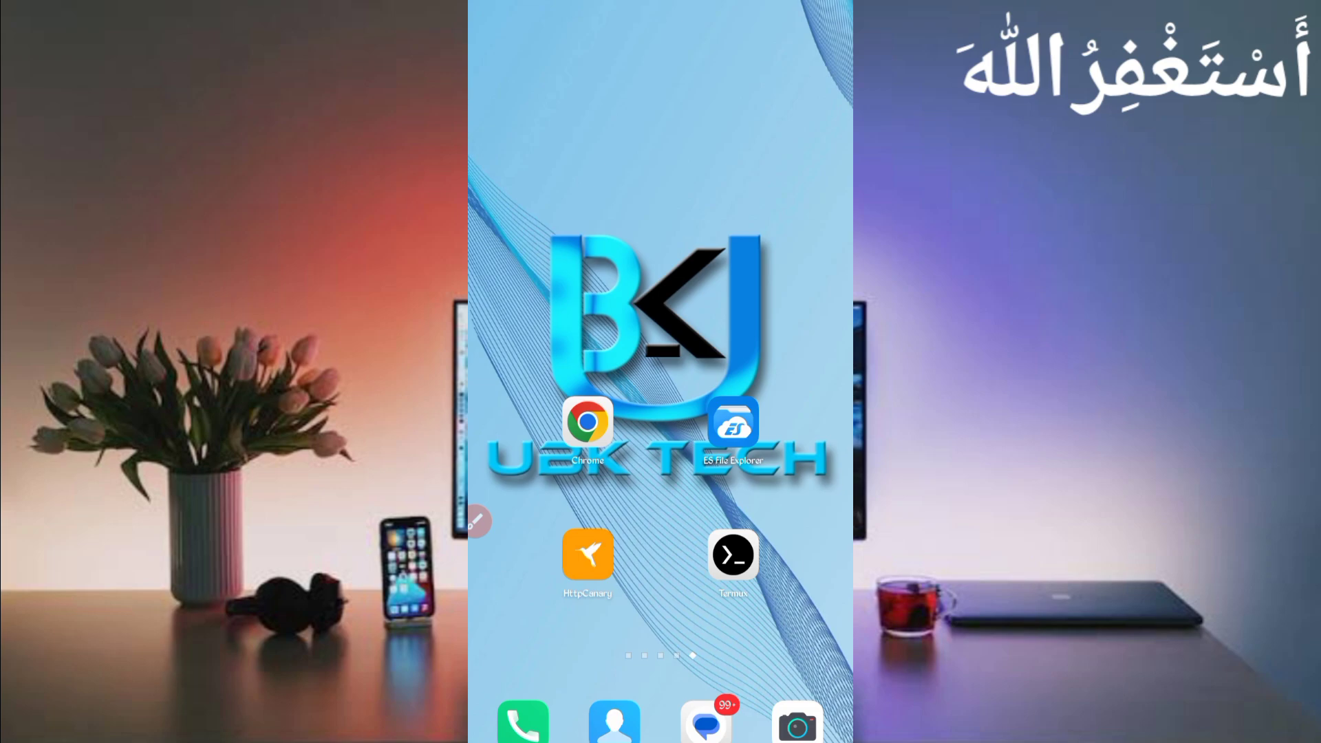
Step: Reopen sleepandearn in Chrome and review its earning features, statistics and recent withdrawals
{"action": "left_click", "coordinate": [587, 418]}
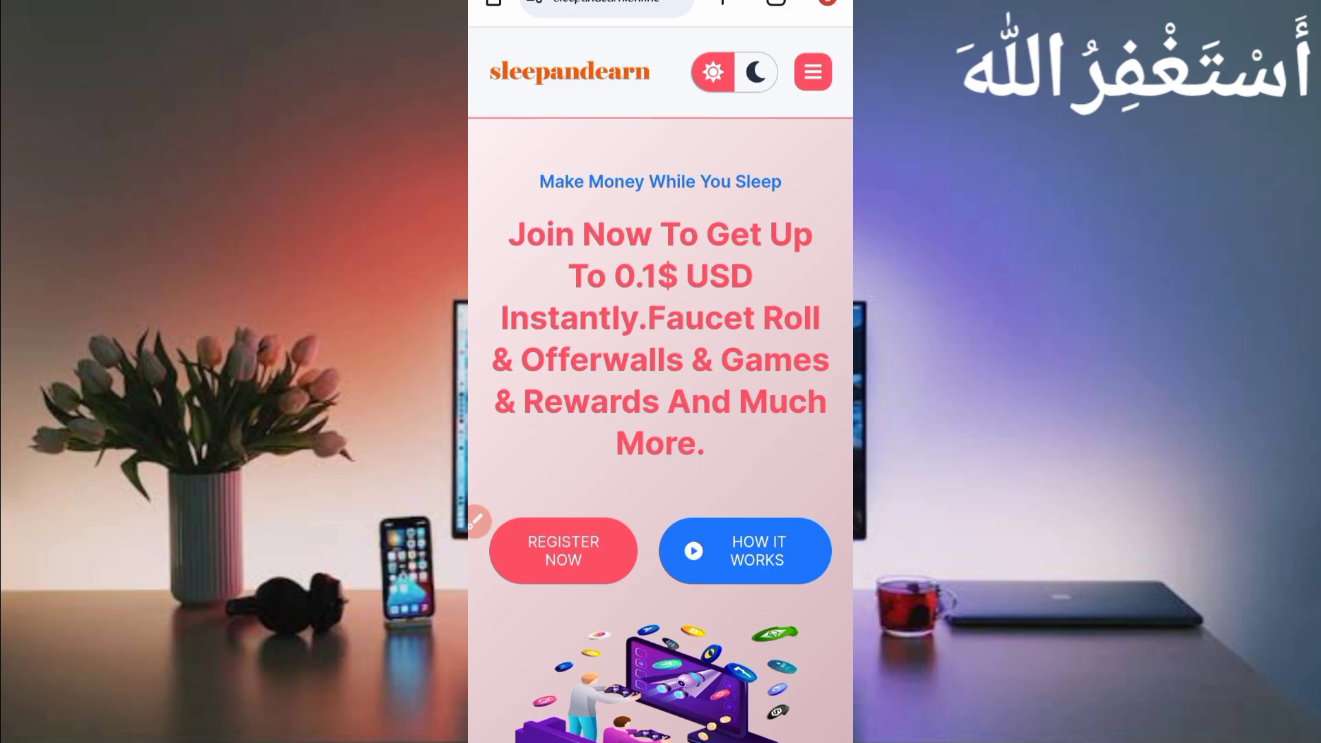
{"action": "scroll", "scroll_direction": "down", "scroll_amount": 3}
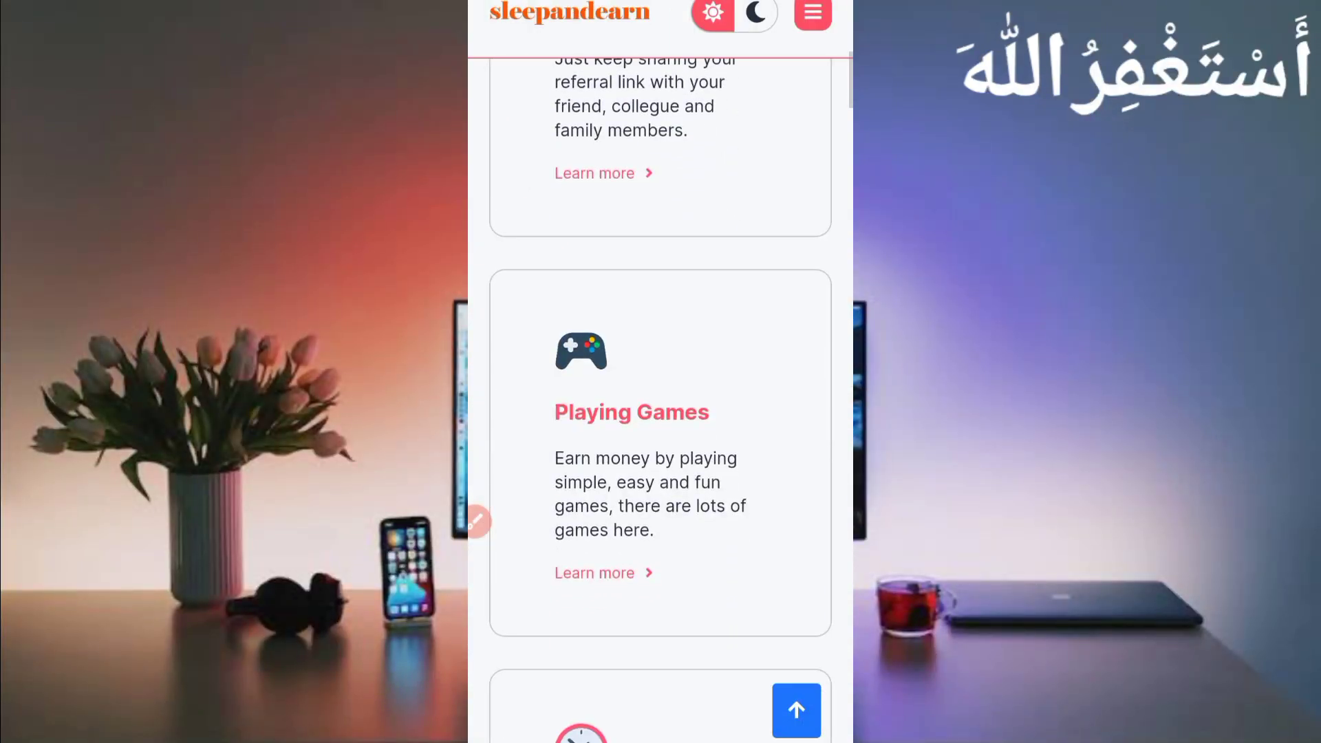
{"action": "scroll", "scroll_direction": "down", "scroll_amount": 3}
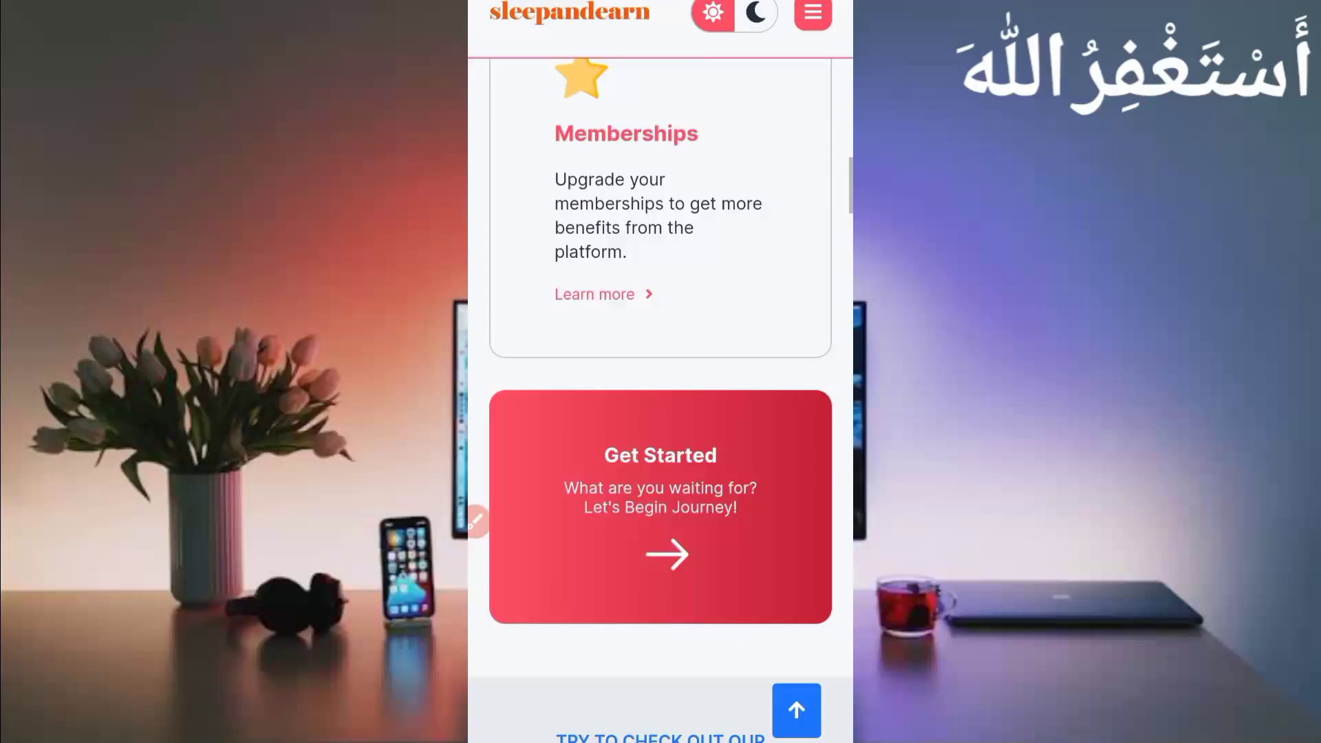
{"action": "scroll", "scroll_direction": "down", "scroll_amount": 3}
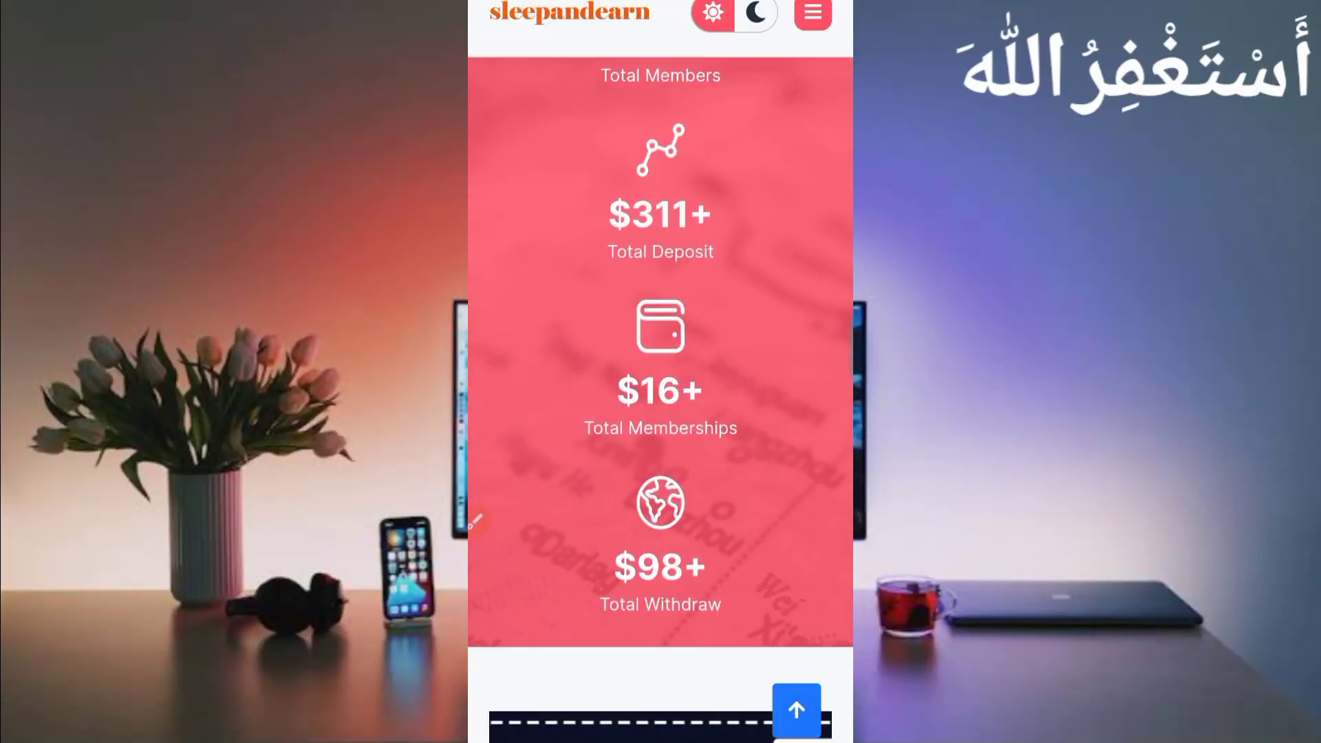
{"action": "scroll", "scroll_direction": "up", "scroll_amount": 3}
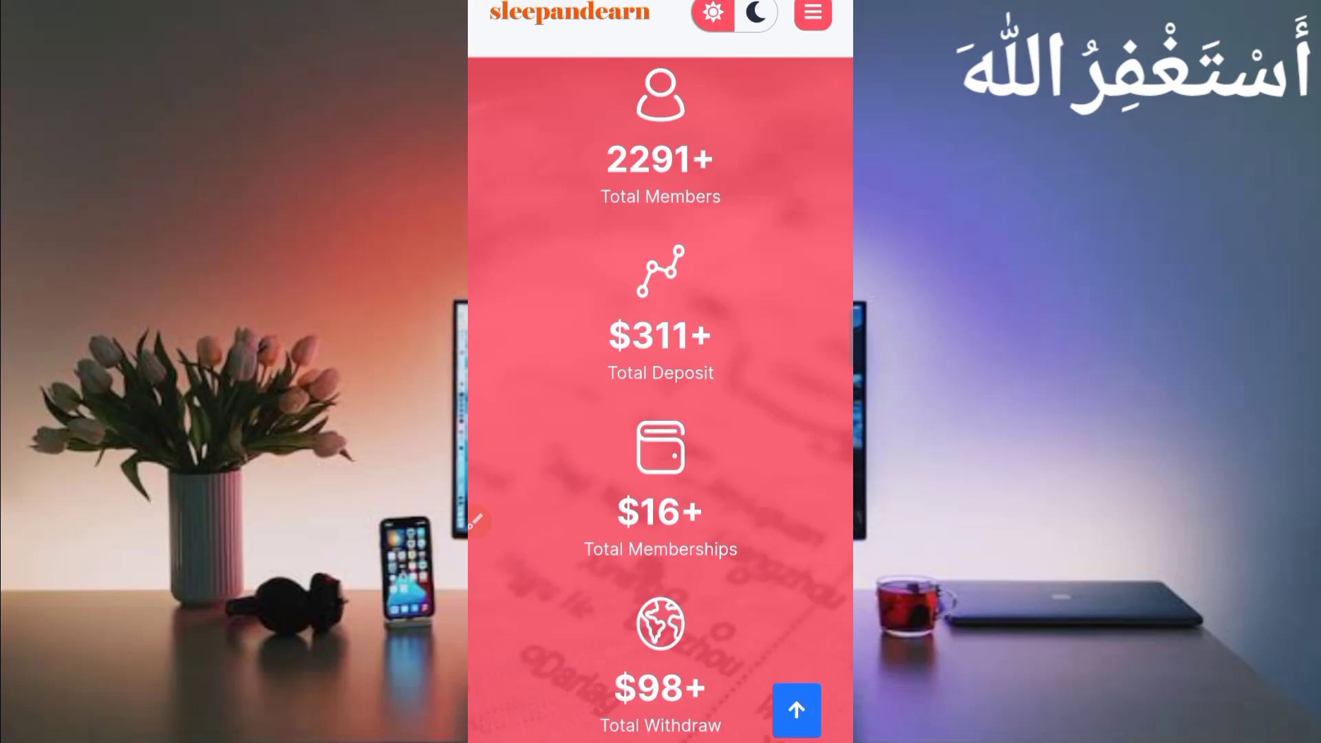
{"action": "scroll", "scroll_direction": "down", "scroll_amount": 3}
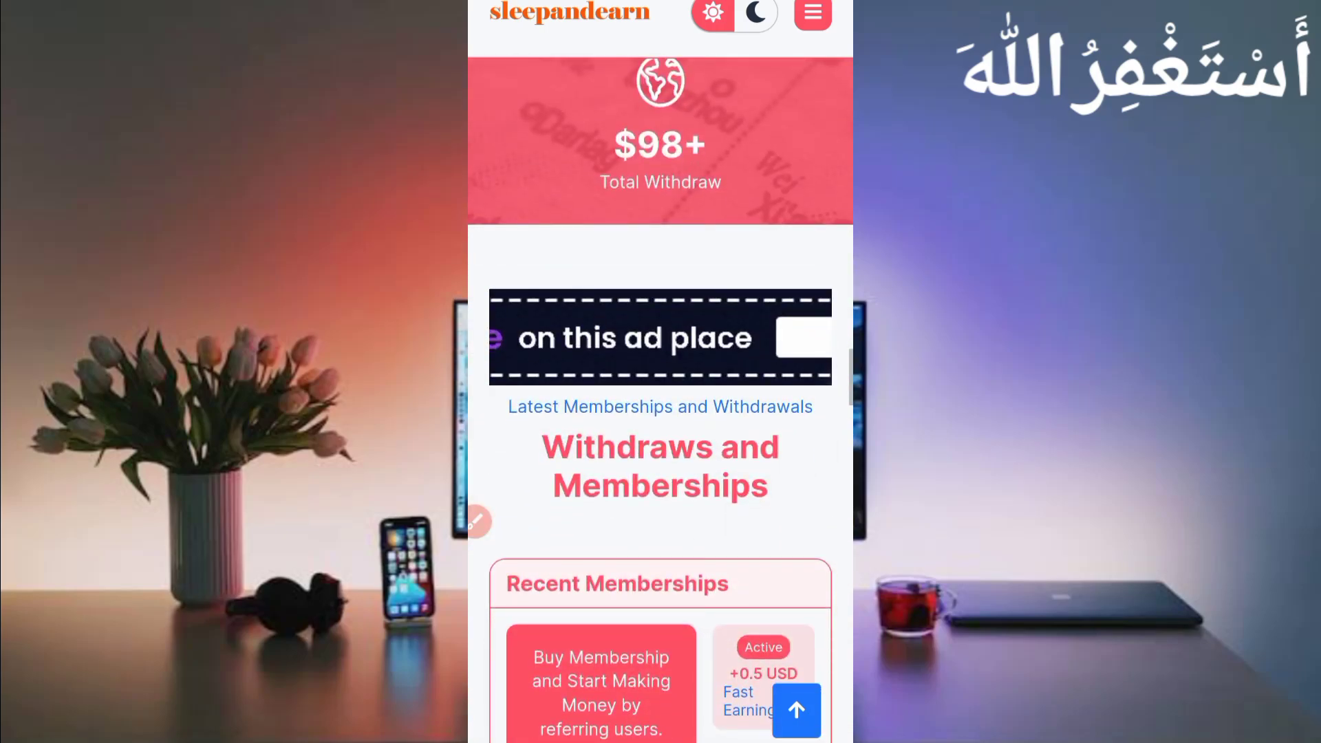
{"action": "scroll", "scroll_direction": "down", "scroll_amount": 3}
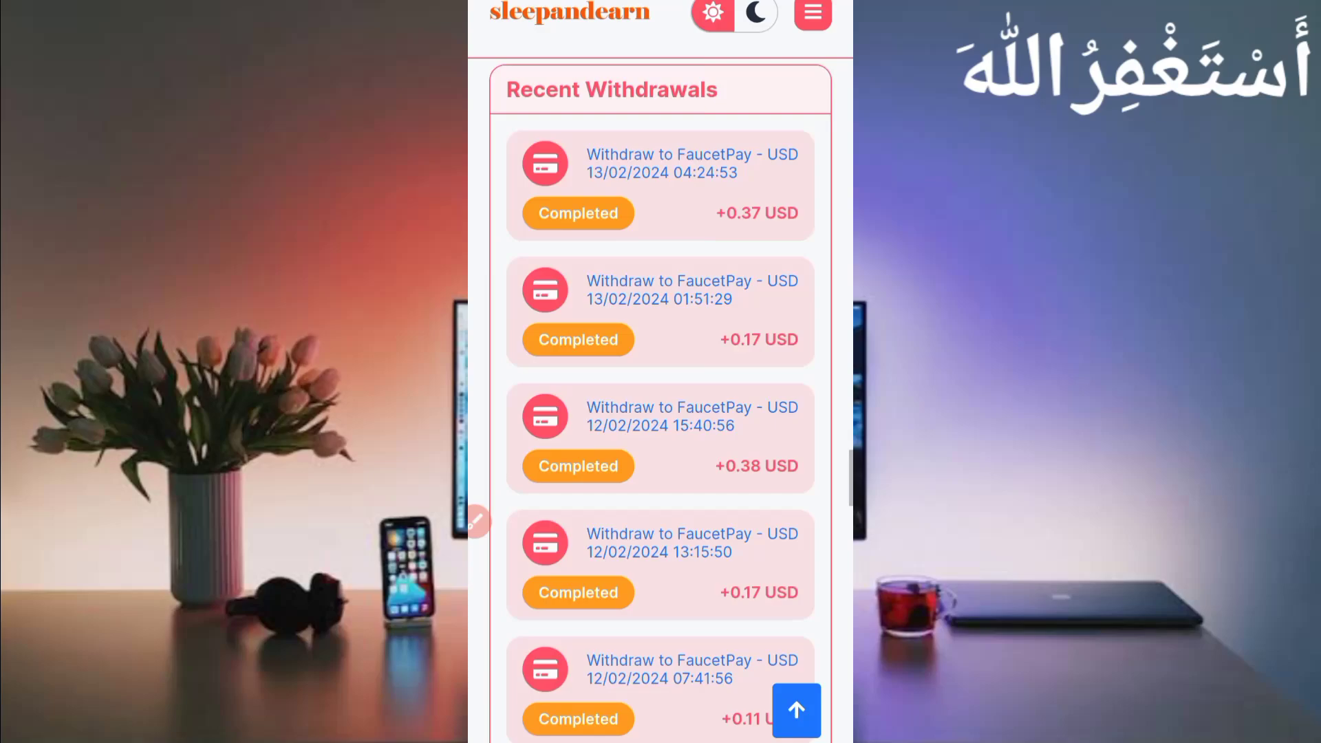
{"action": "scroll", "scroll_direction": "down", "scroll_amount": 3}
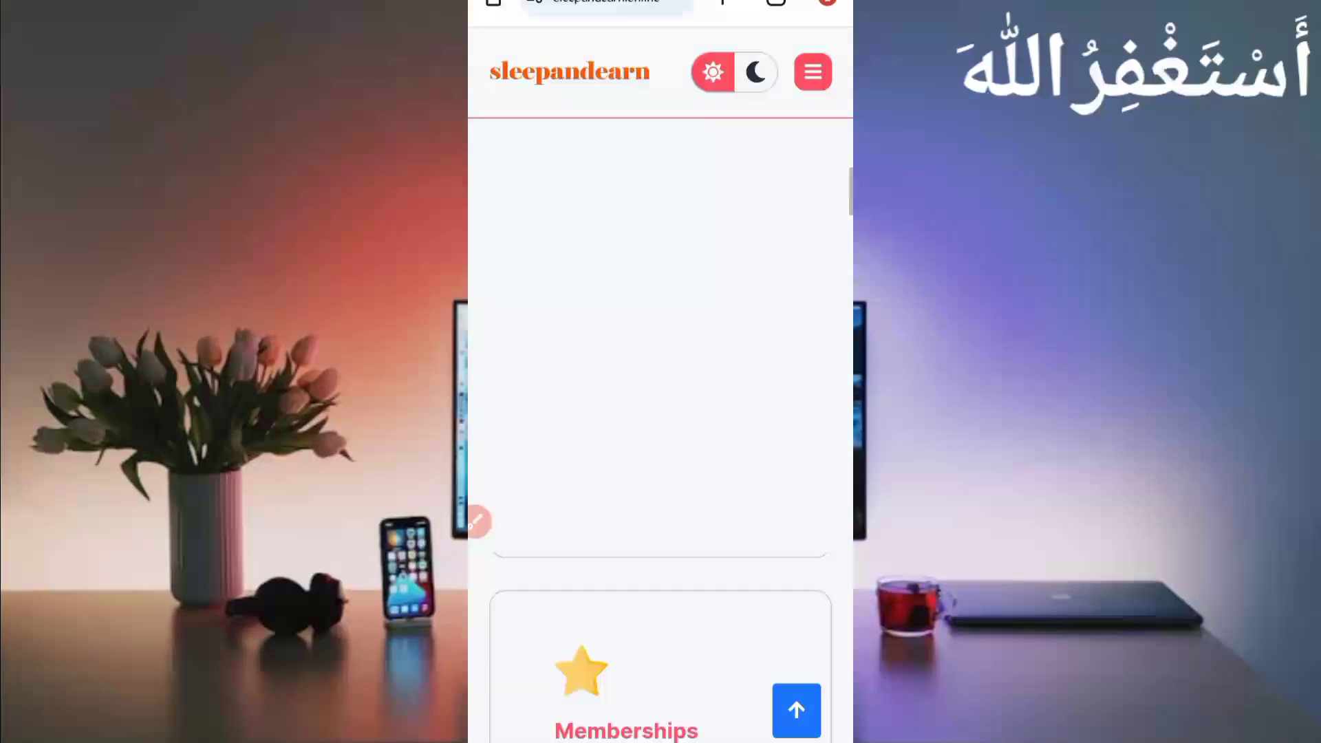
{"action": "scroll", "scroll_direction": "up", "scroll_amount": 3}
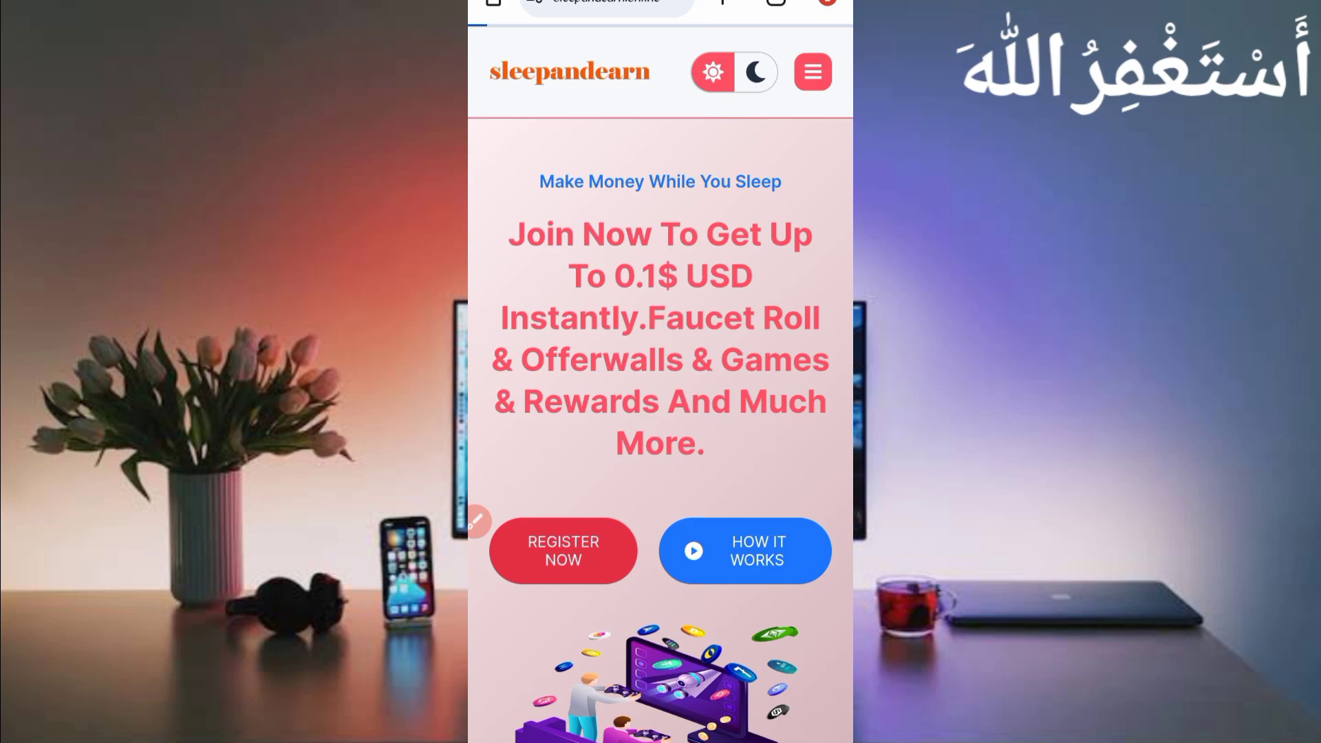
Step: Reach the login form via Register Now, fill saved credentials and pass the hCaptcha image check
{"action": "left_click", "coordinate": [561, 550]}
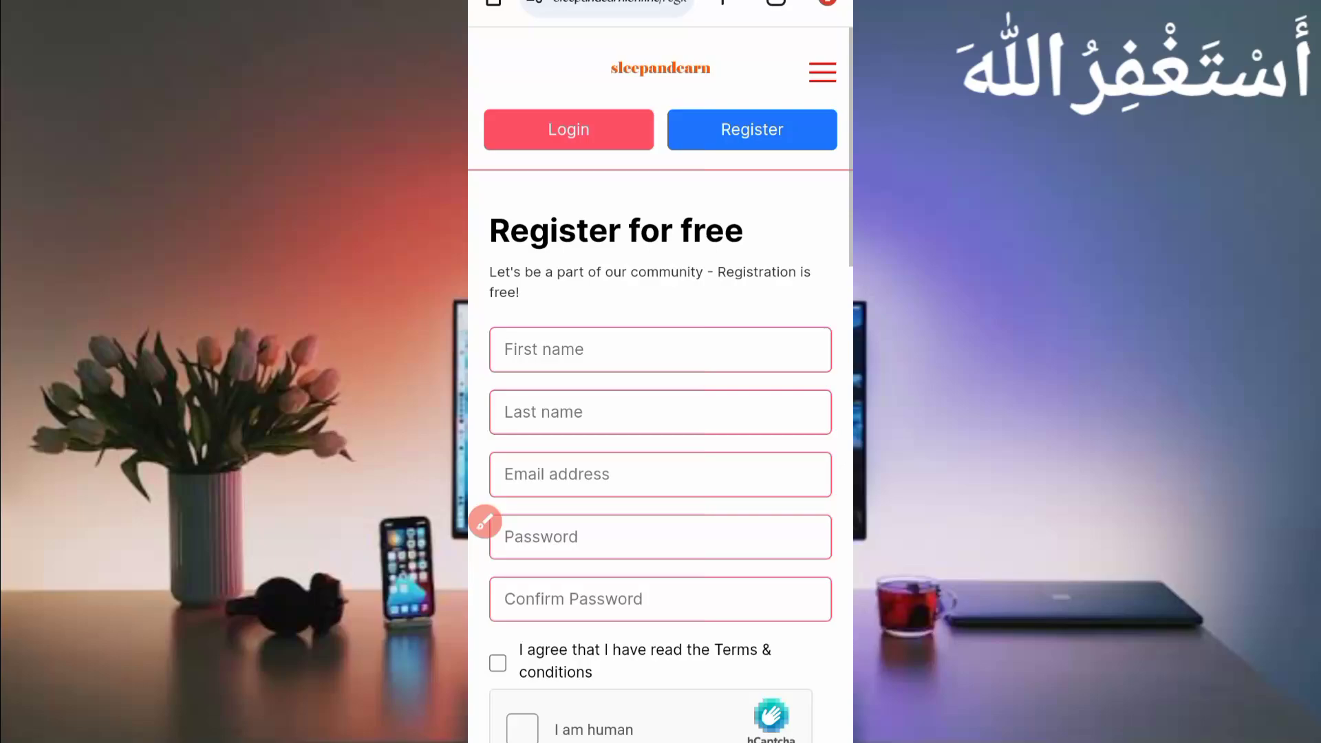
{"action": "left_click", "coordinate": [569, 129]}
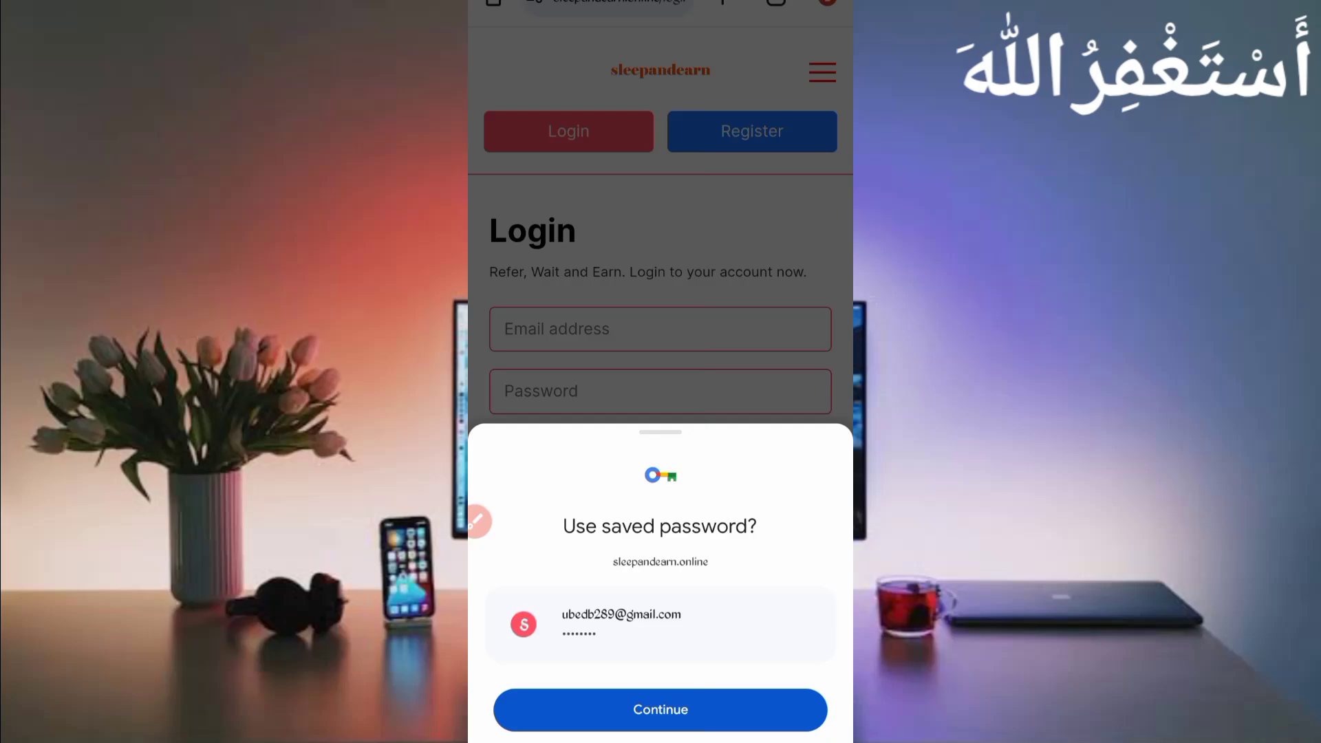
{"action": "left_click", "coordinate": [659, 710]}
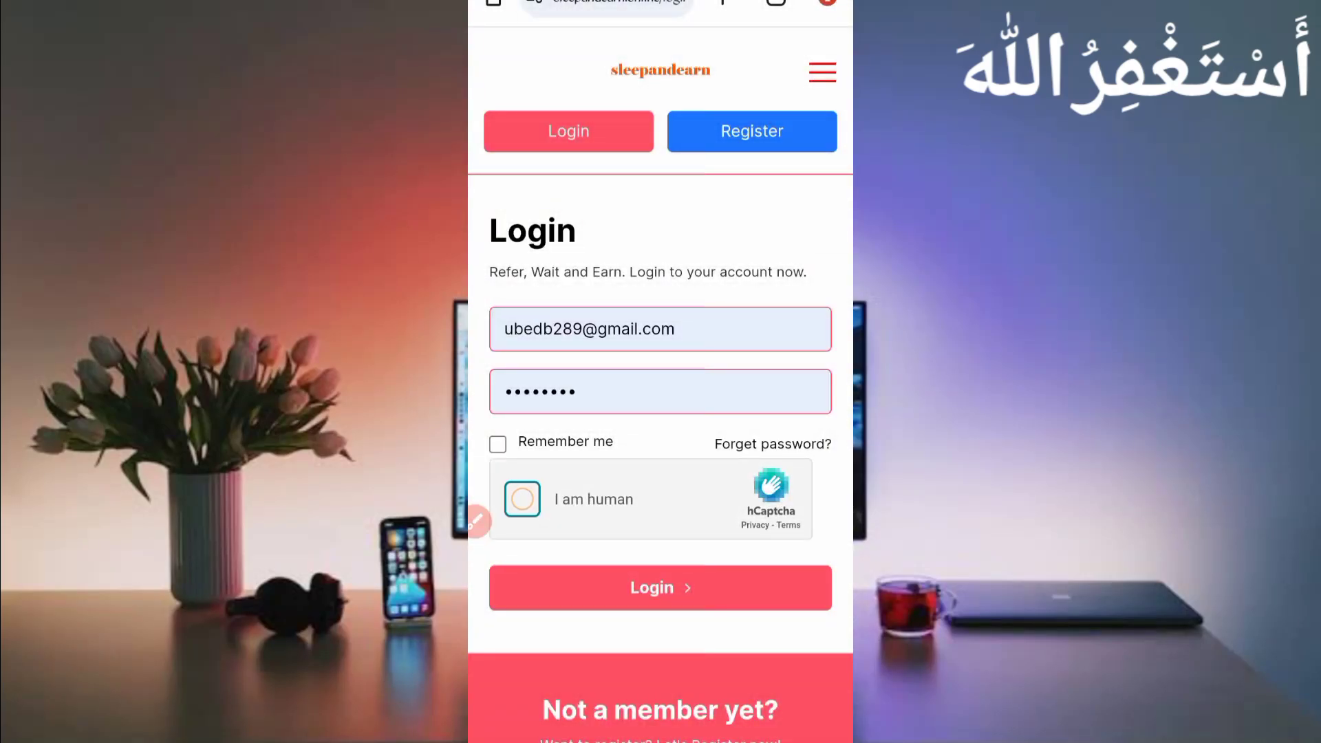
{"action": "left_click", "coordinate": [522, 498]}
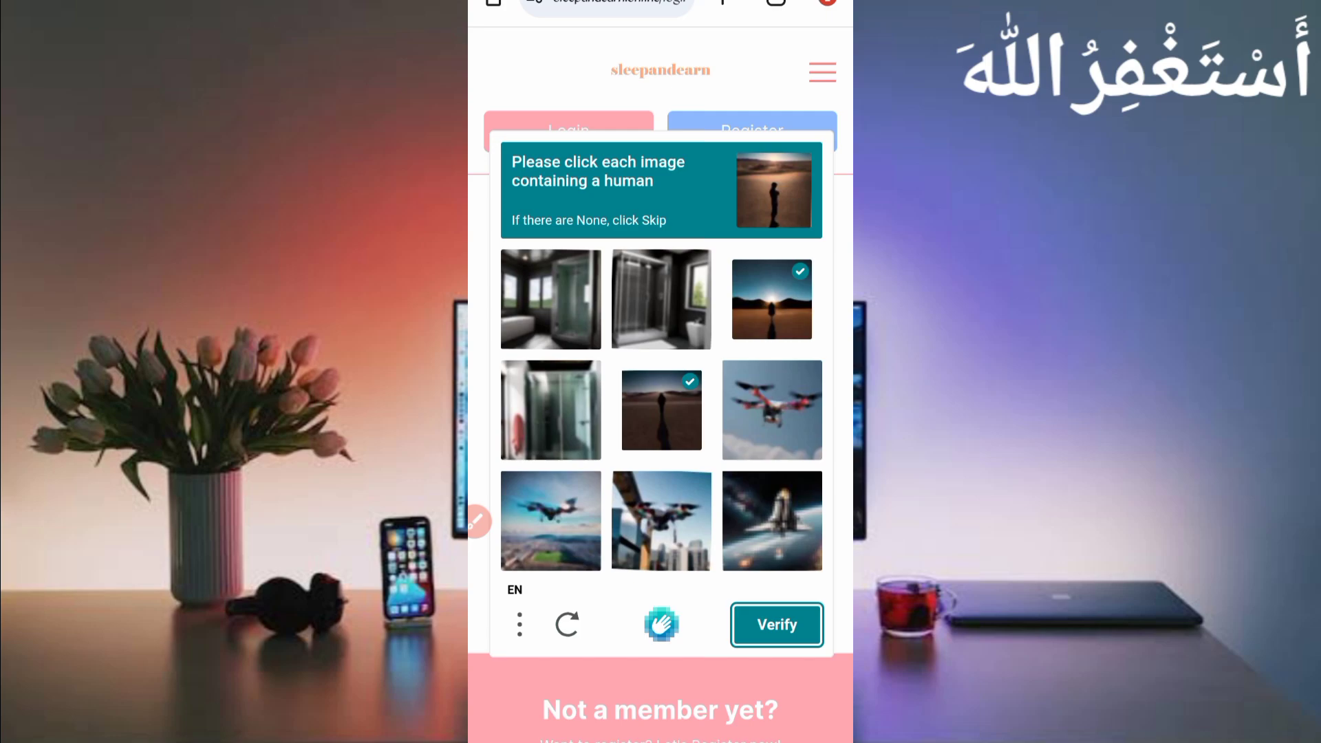
{"action": "left_click", "coordinate": [775, 625]}
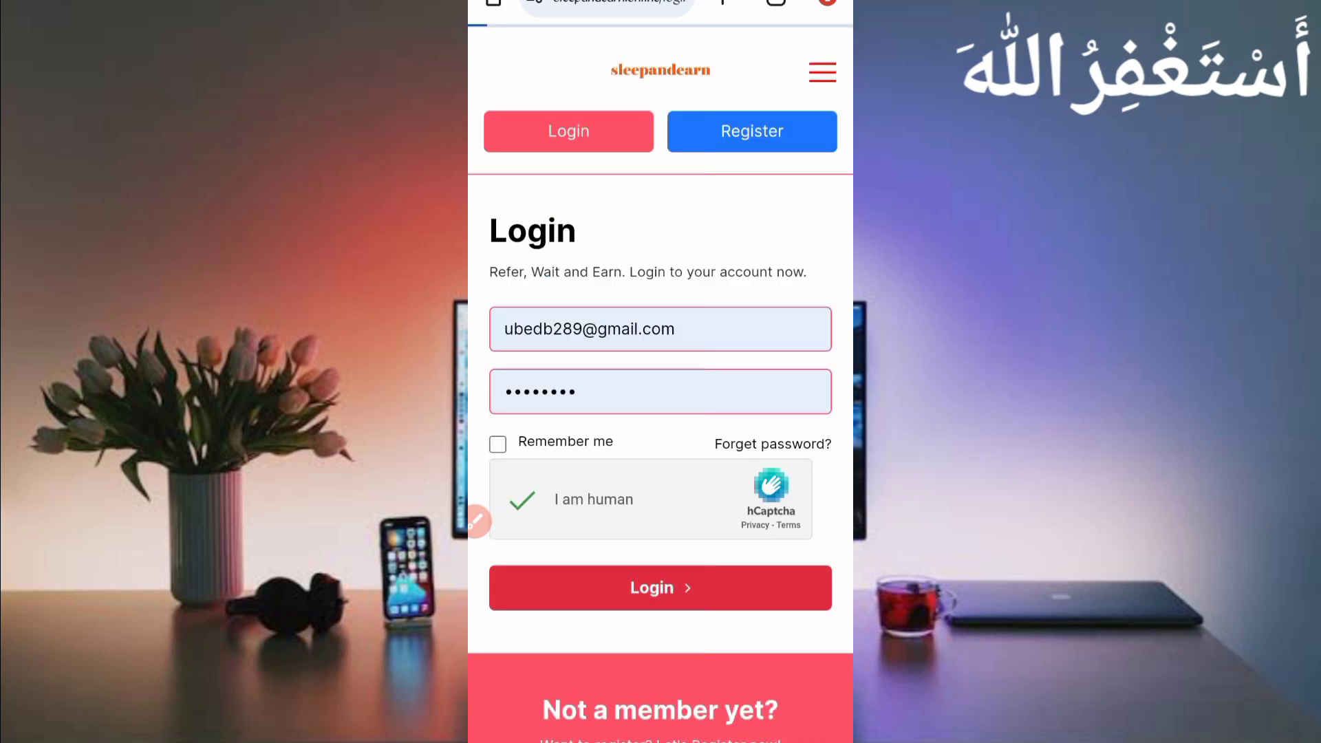
Step: Log in and review the dashboard's balance and withdrawal notices
{"action": "left_click", "coordinate": [659, 588]}
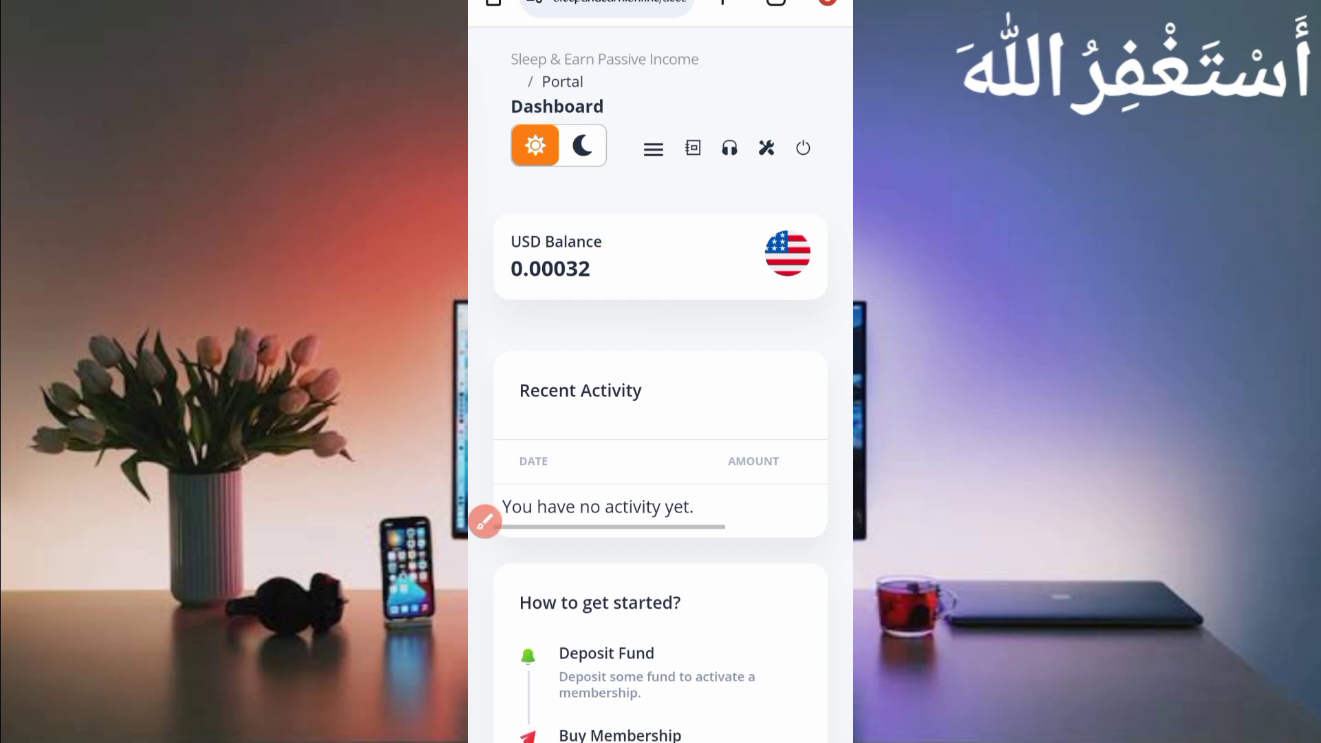
{"action": "scroll", "scroll_direction": "down", "scroll_amount": 3}
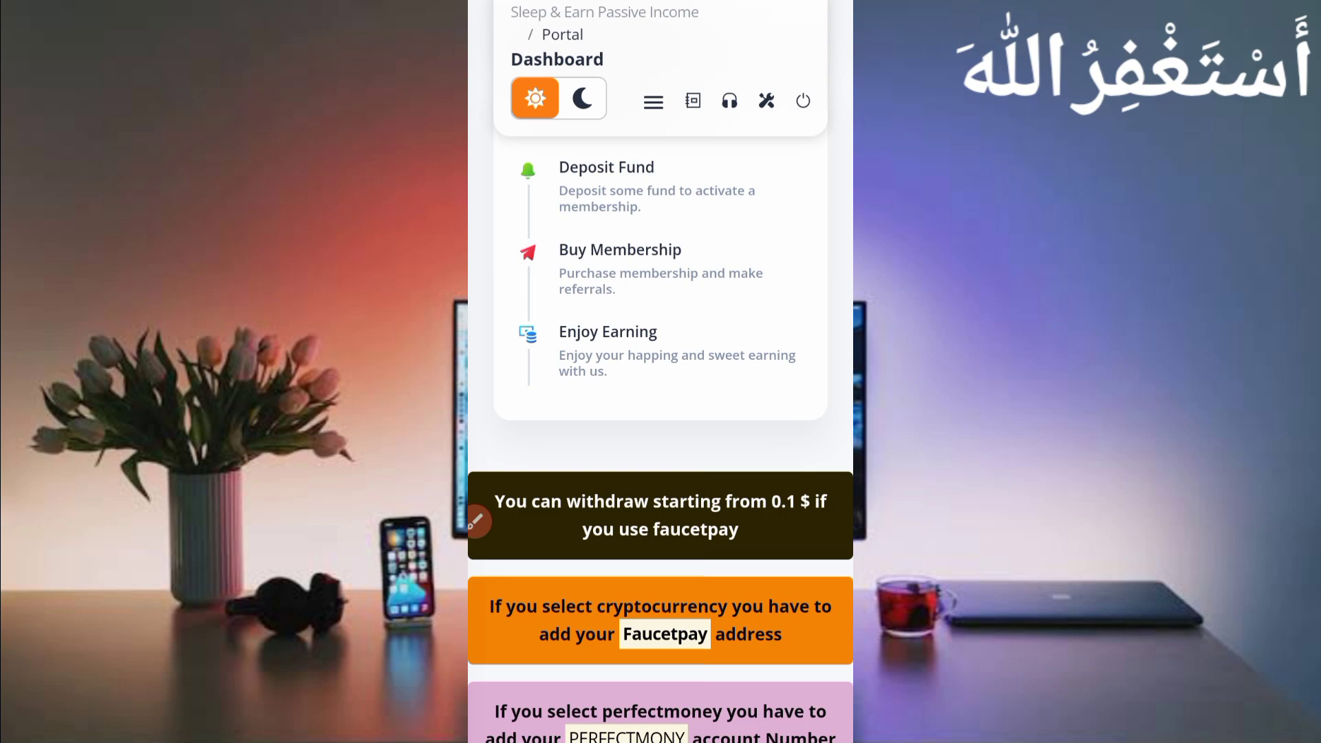
{"action": "scroll", "scroll_direction": "down", "scroll_amount": 3}
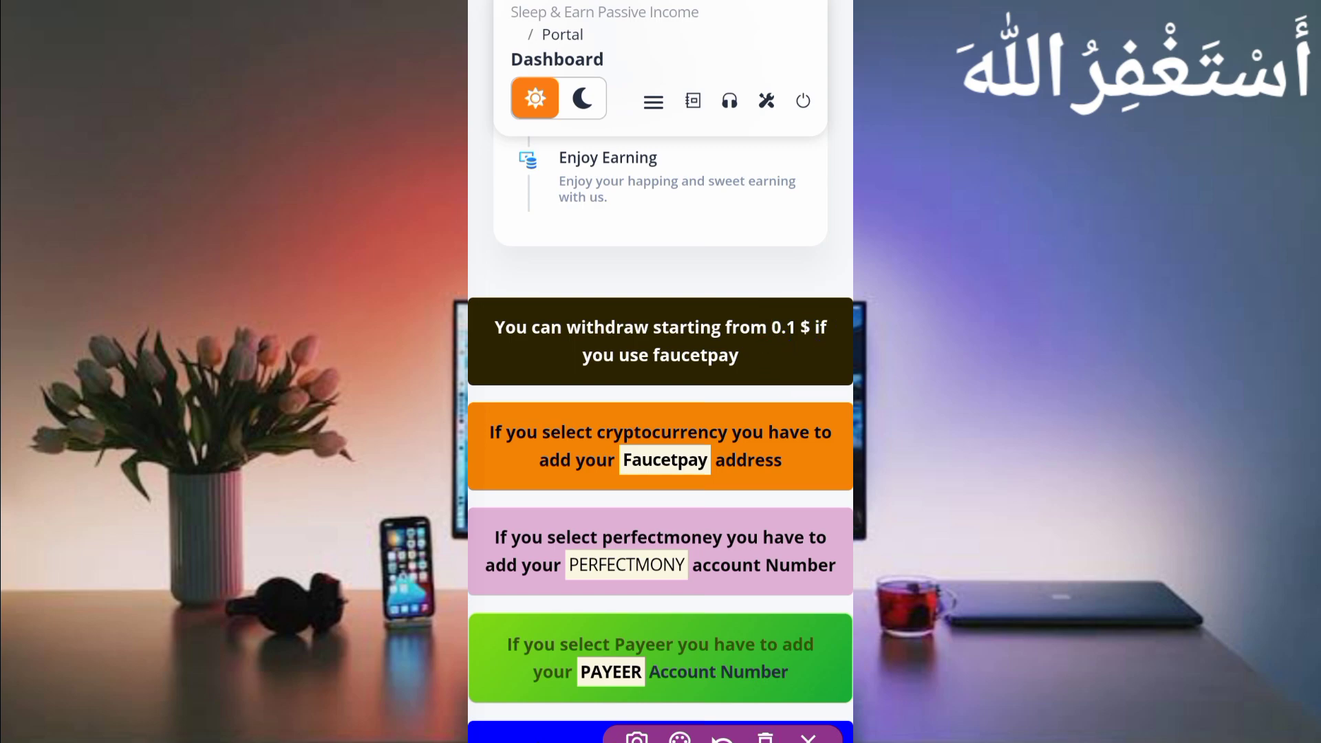
{"action": "scroll", "scroll_direction": "down", "scroll_amount": 3}
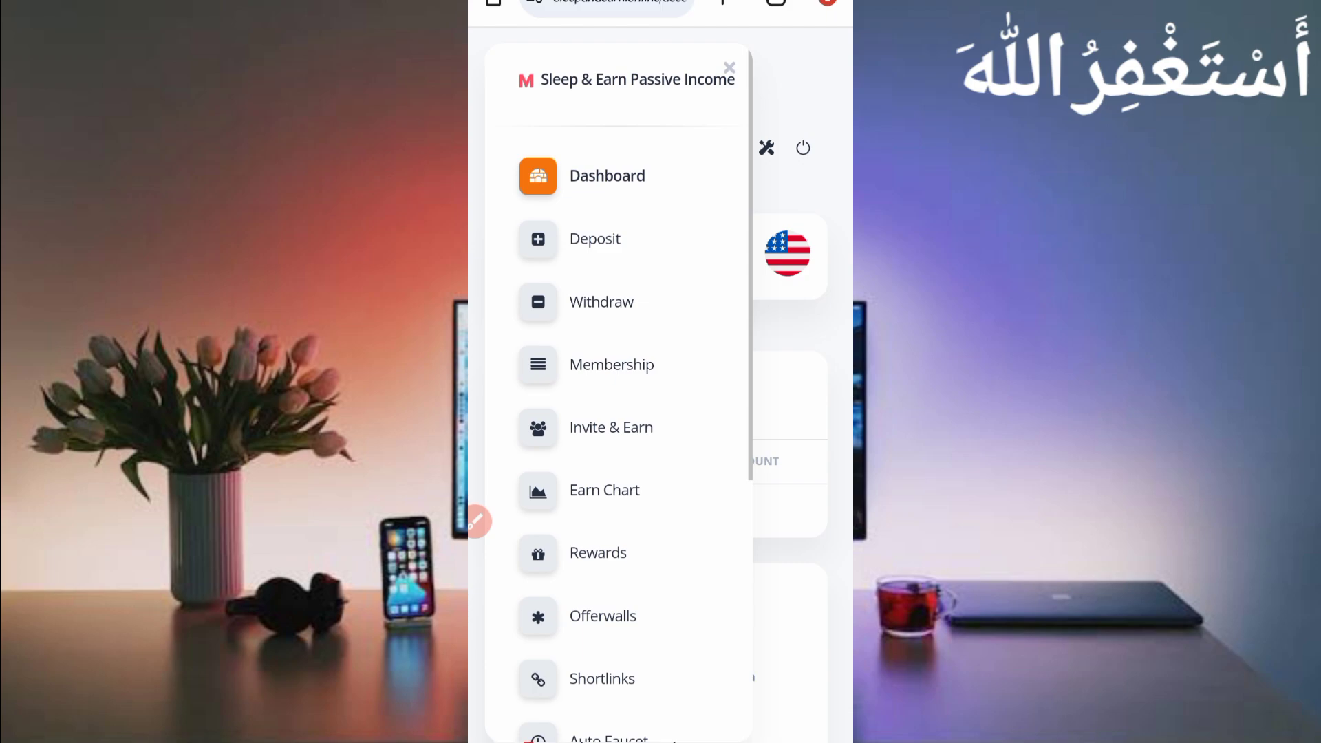
Step: Visit the Auto Faucet page showing its paid-membership requirement, then reopen the portal menu
{"action": "scroll", "scroll_direction": "down", "scroll_amount": 3}
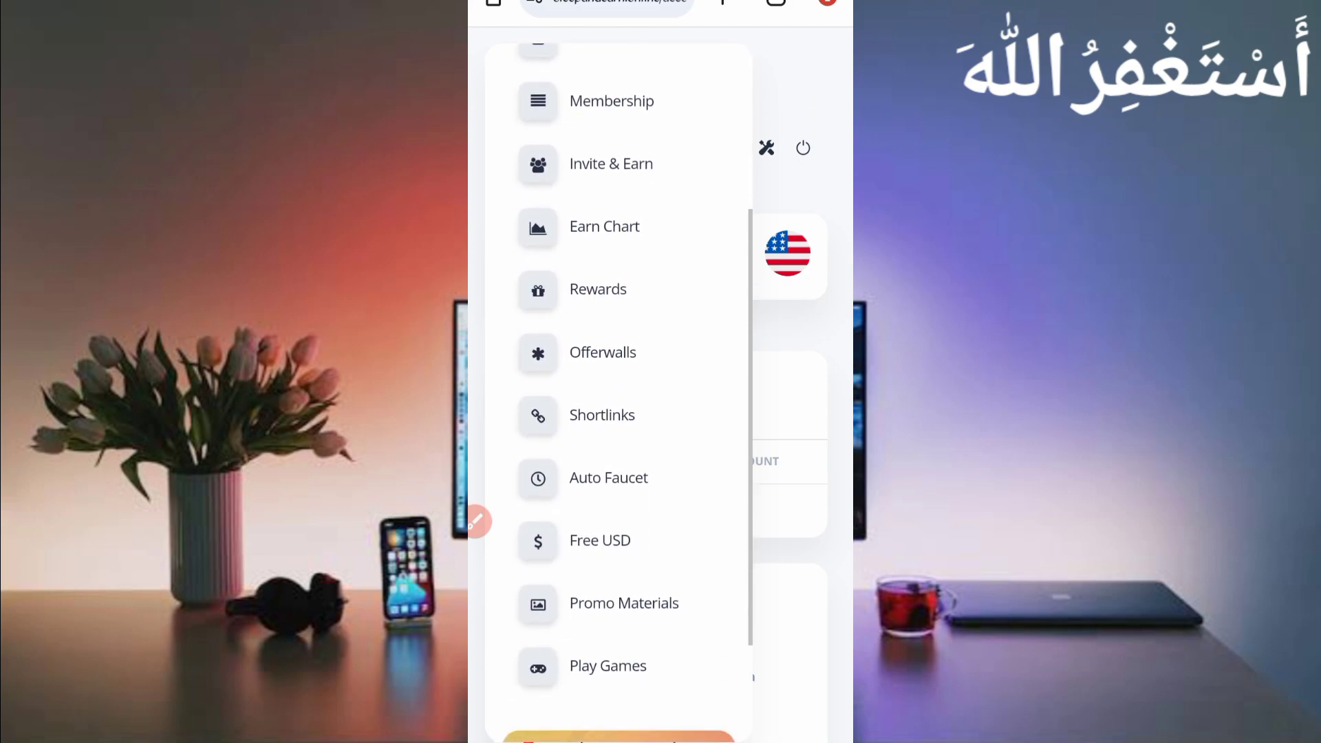
{"action": "scroll", "scroll_direction": "down", "scroll_amount": 3}
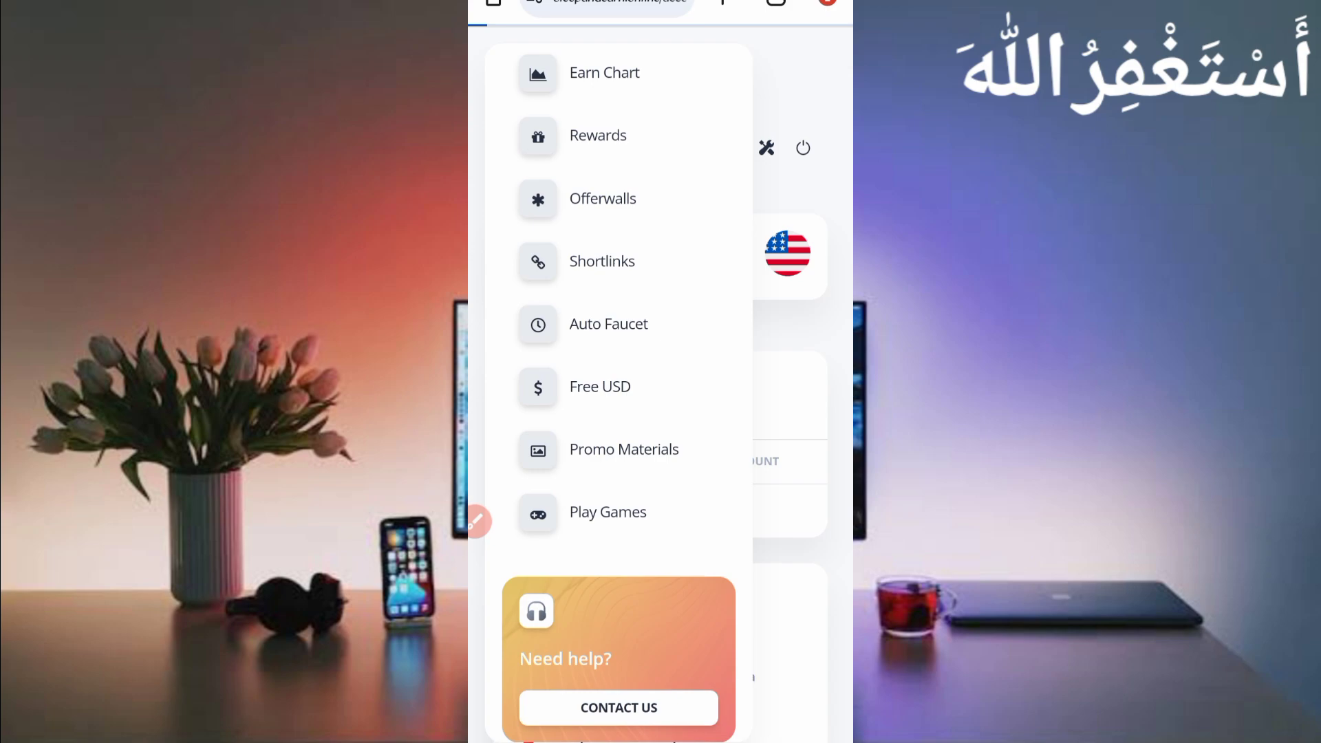
{"action": "left_click", "coordinate": [609, 324]}
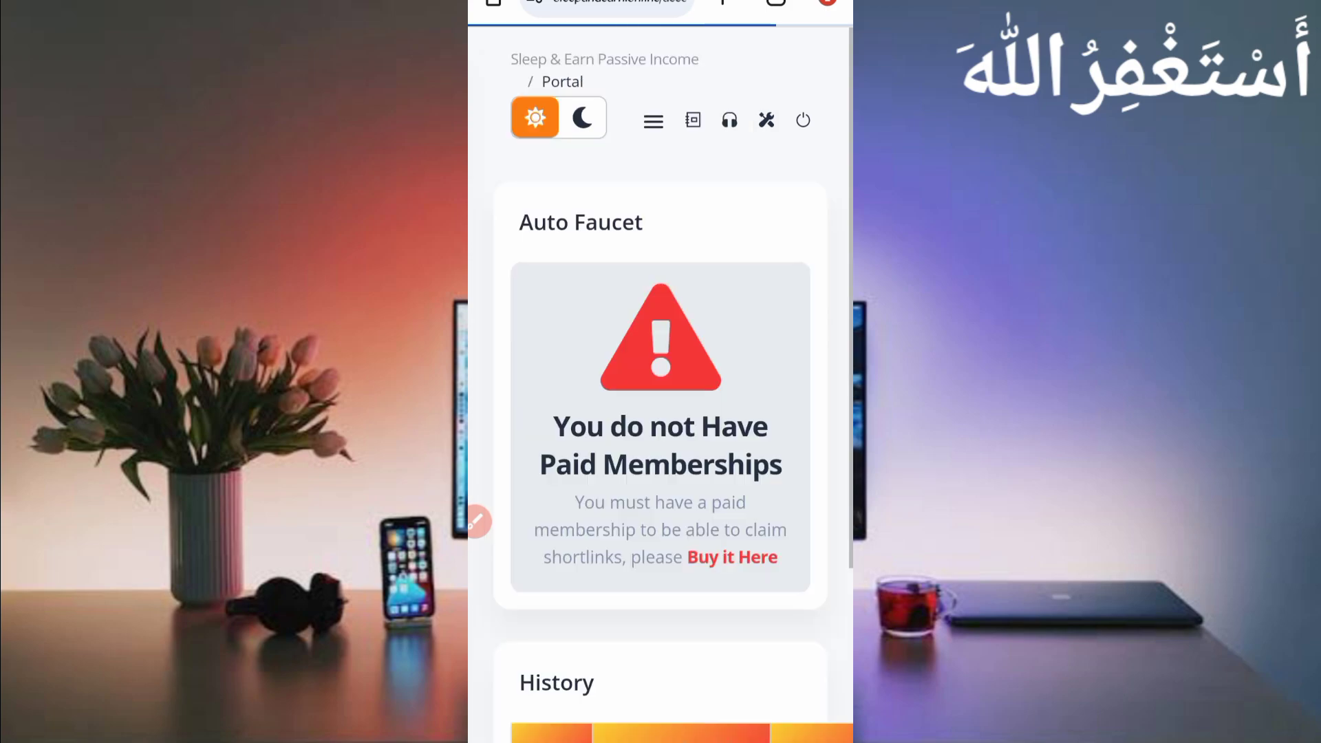
{"action": "scroll", "scroll_direction": "down", "scroll_amount": 3}
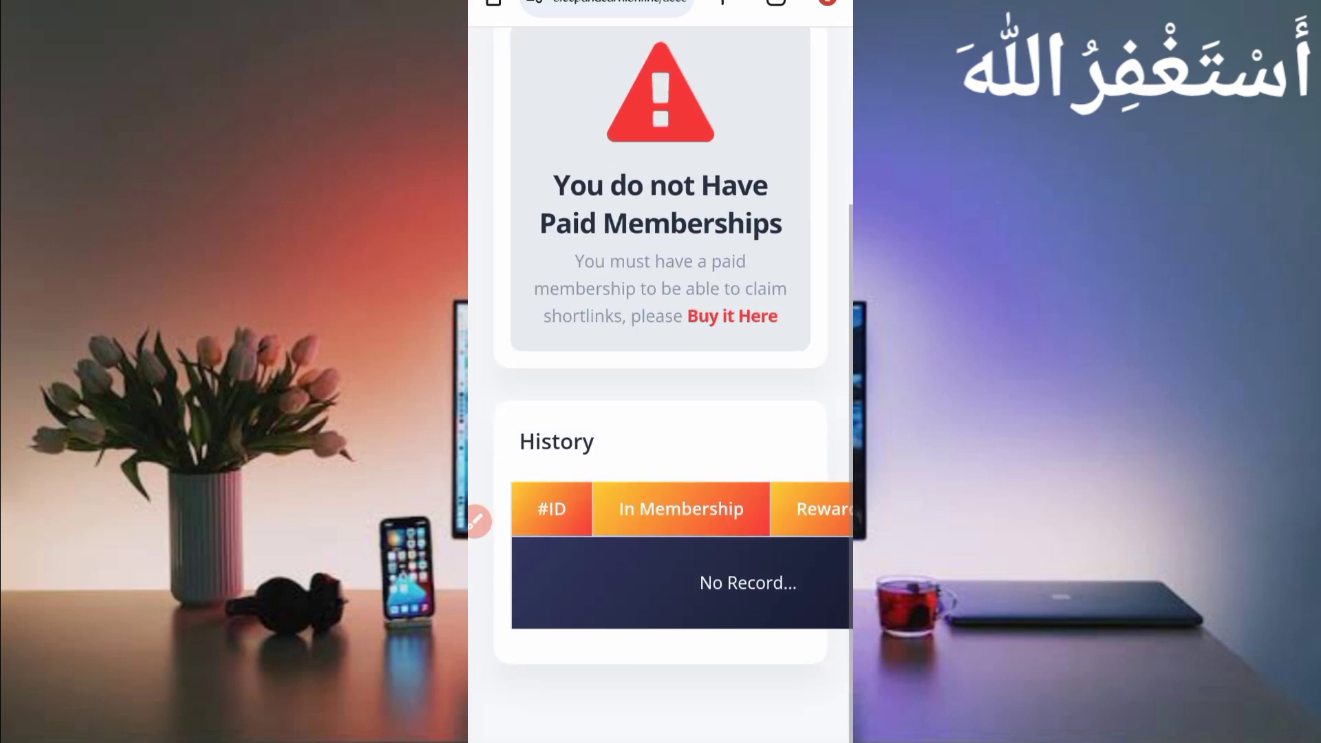
{"action": "scroll", "scroll_direction": "up", "scroll_amount": 3}
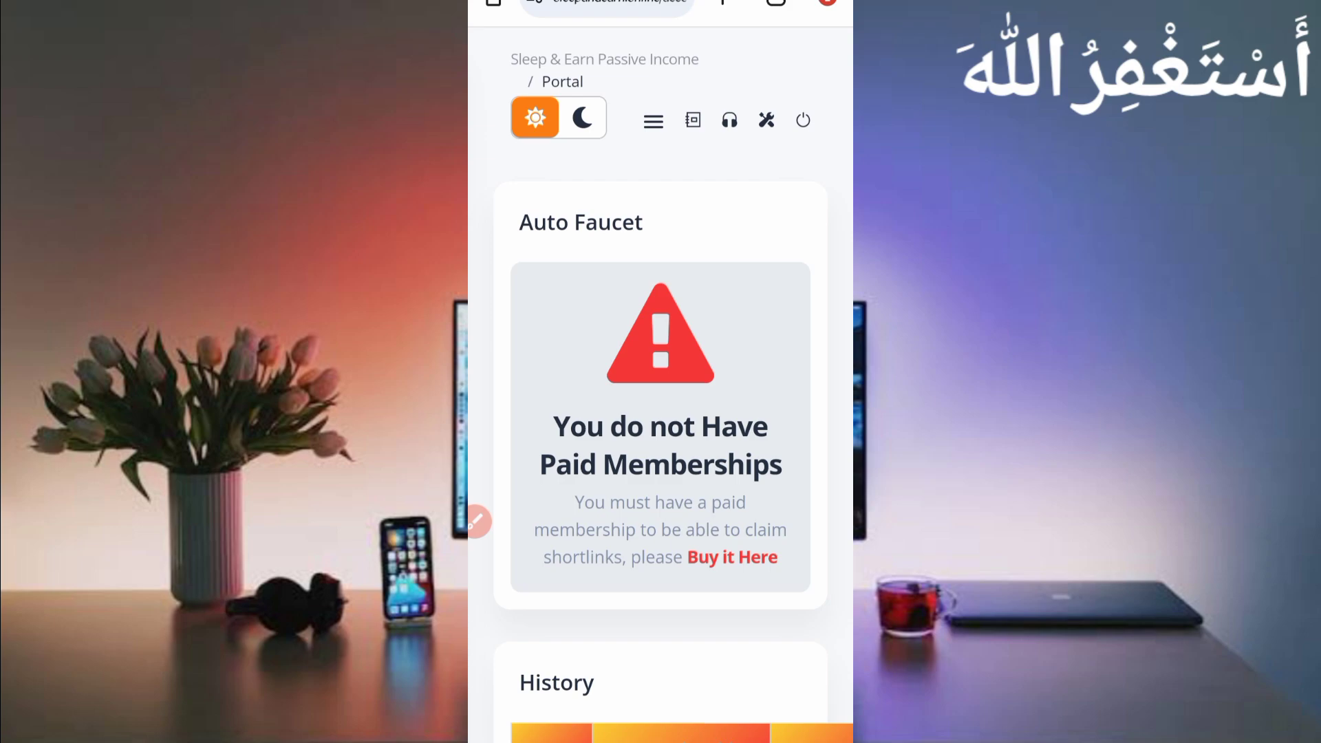
{"action": "left_click", "coordinate": [653, 121]}
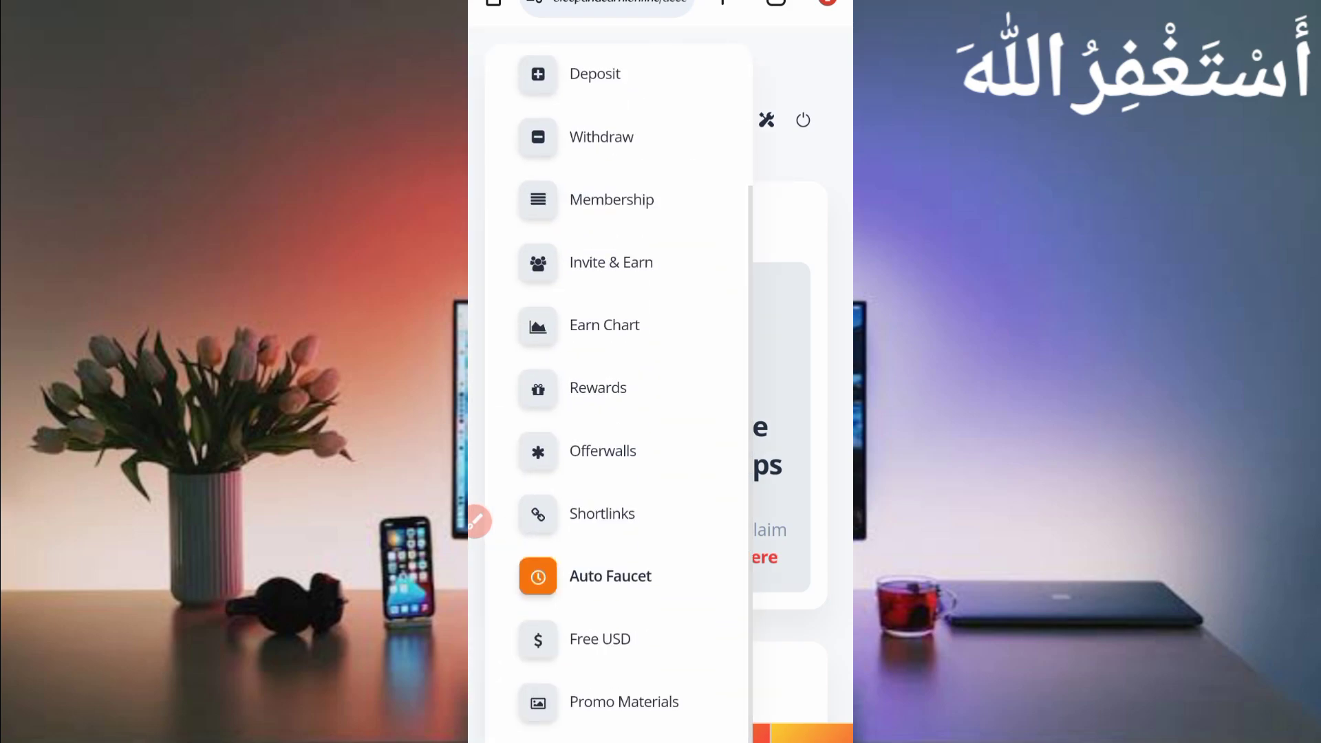
Step: Look over the Free Earn USD claim reward table and reopen the side navigation drawer
{"action": "scroll", "scroll_direction": "down", "scroll_amount": 3}
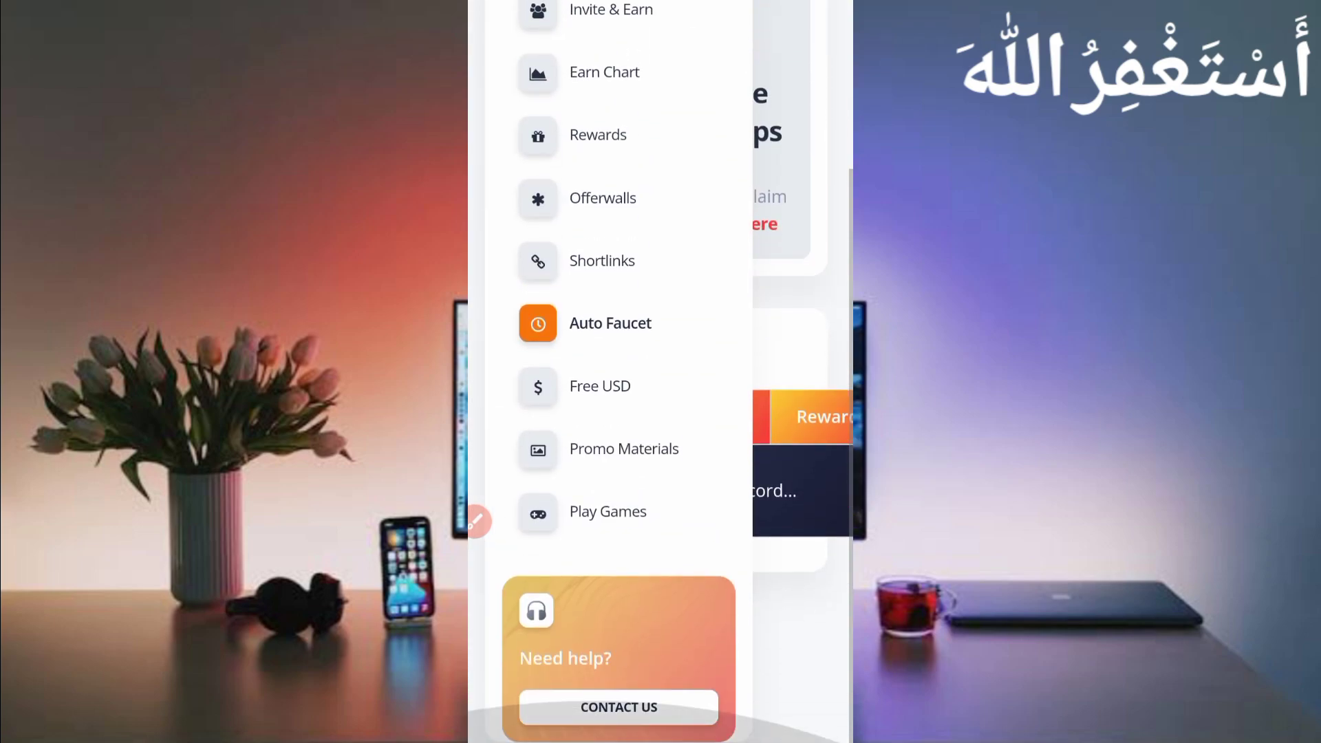
{"action": "scroll", "scroll_direction": "up", "scroll_amount": 3}
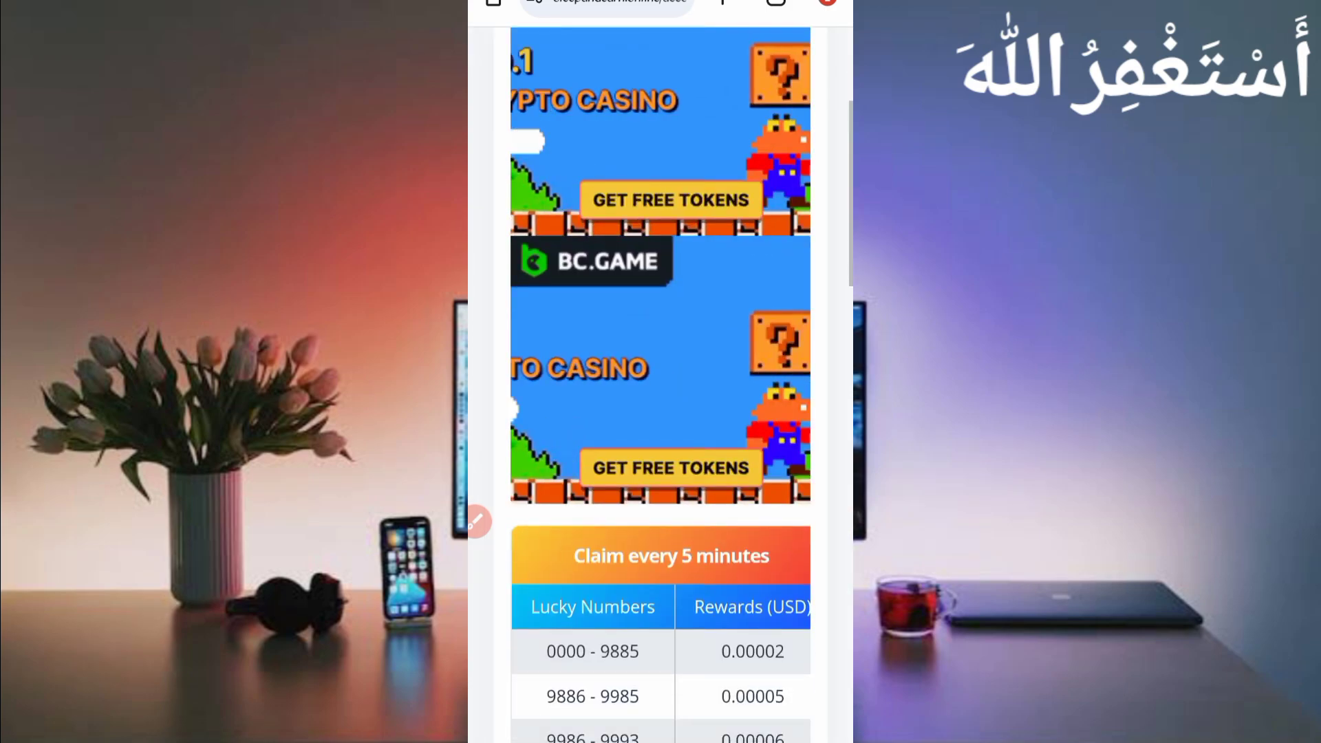
{"action": "scroll", "scroll_direction": "down", "scroll_amount": 3}
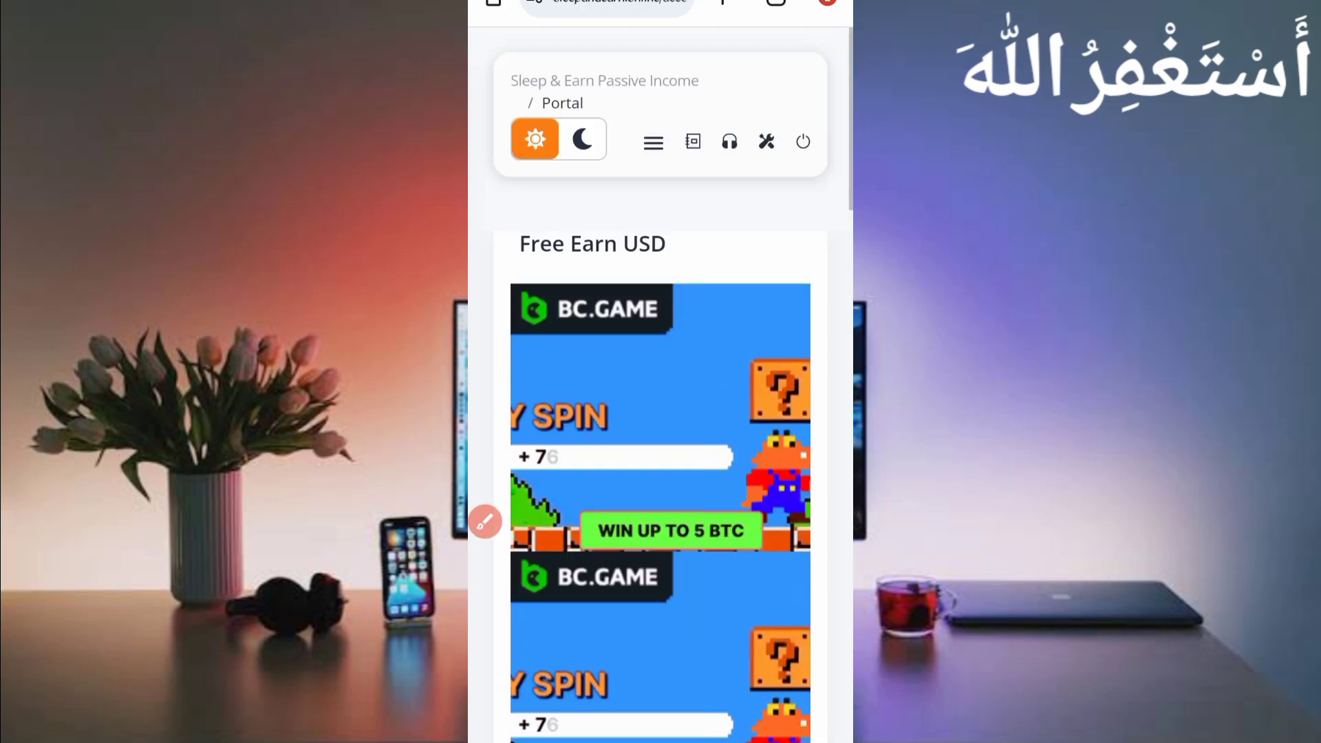
{"action": "left_click", "coordinate": [652, 142]}
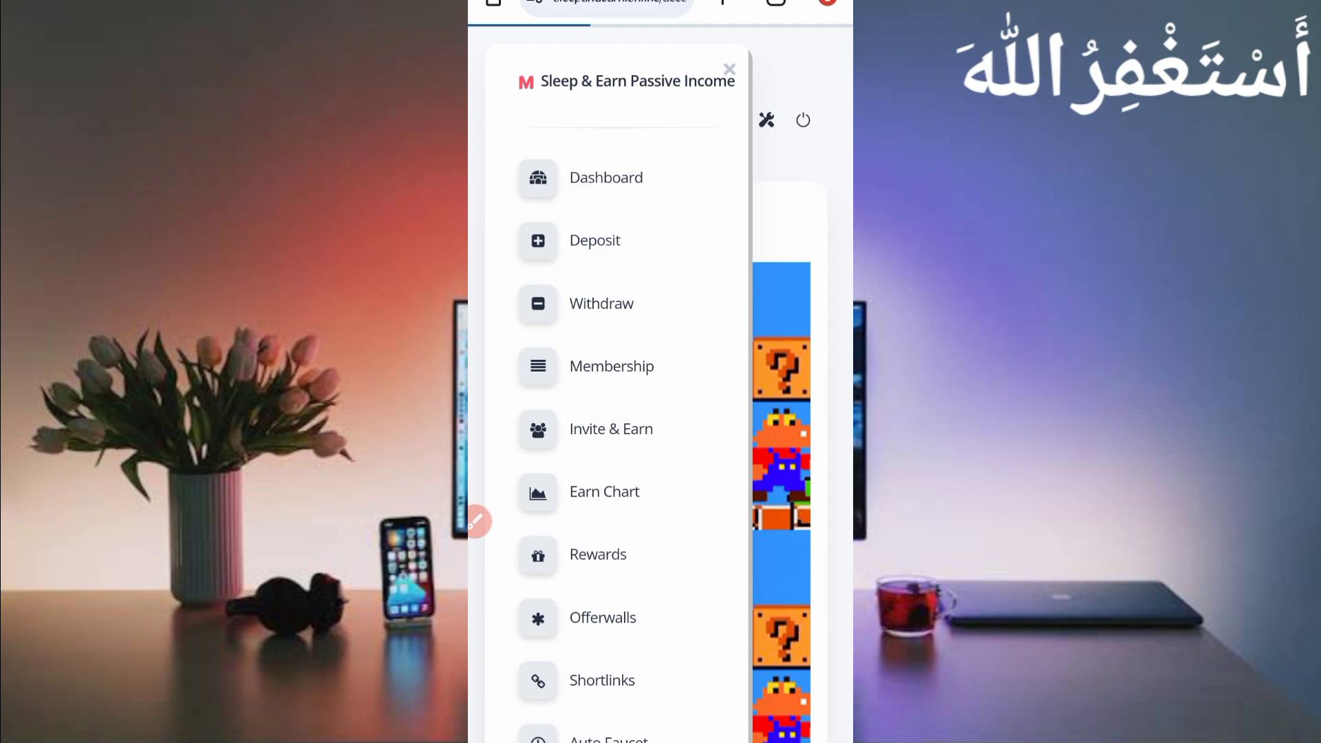
Step: Go to Withdraw Fund with FaucetPay as the gateway, then return to the home screen
{"action": "left_click", "coordinate": [602, 302]}
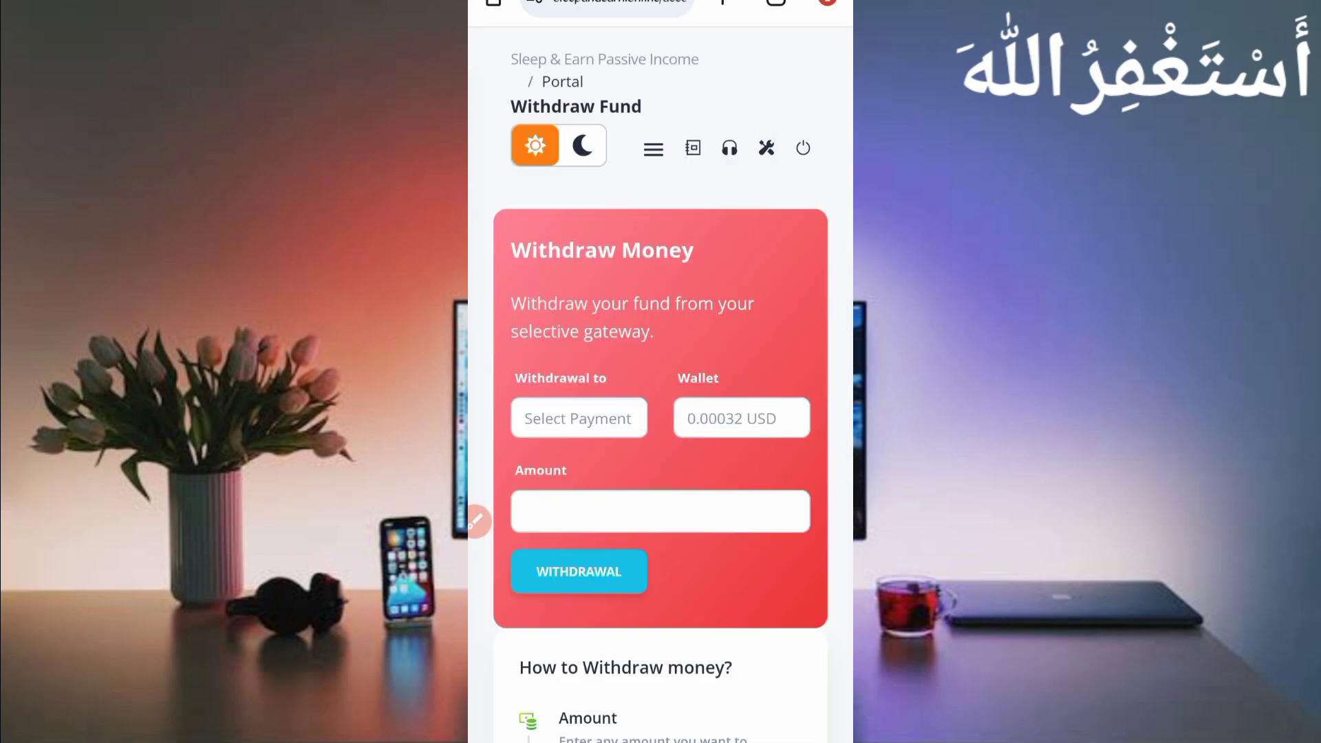
{"action": "left_click", "coordinate": [578, 418]}
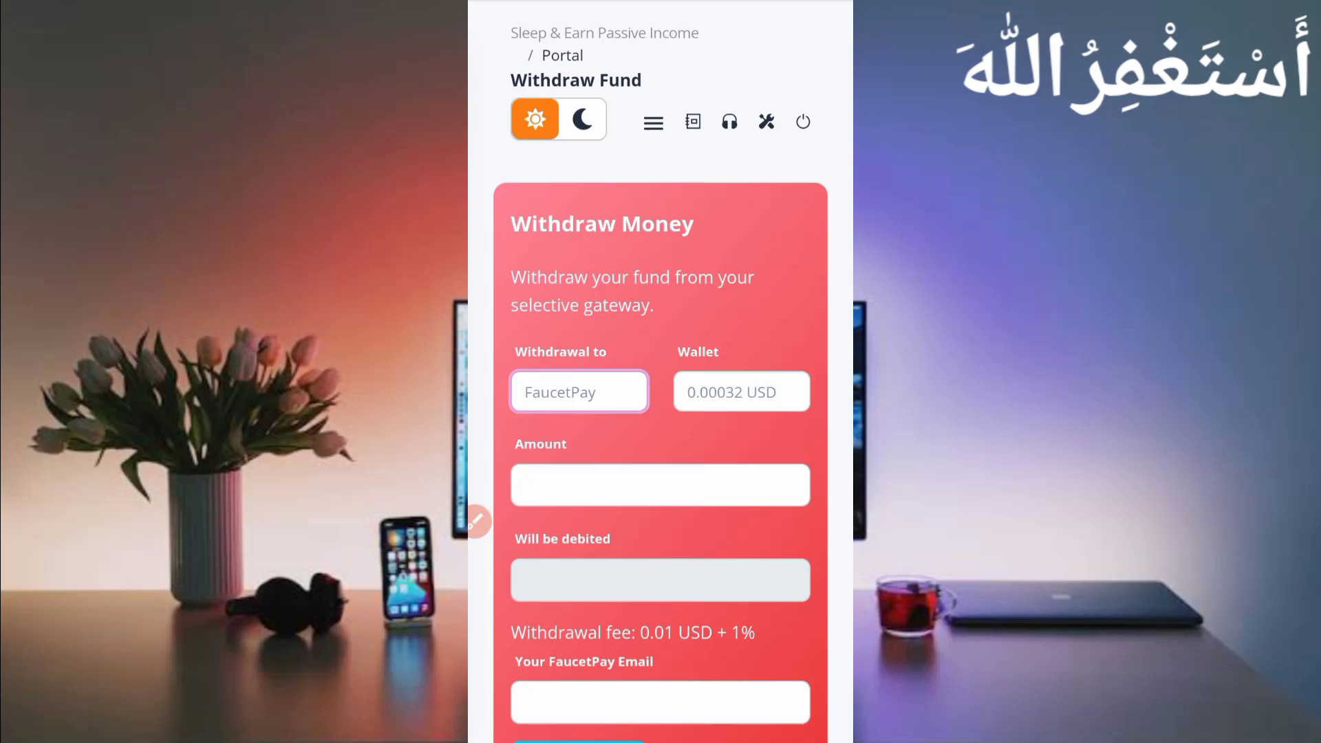
{"action": "scroll", "scroll_direction": "down", "scroll_amount": 3}
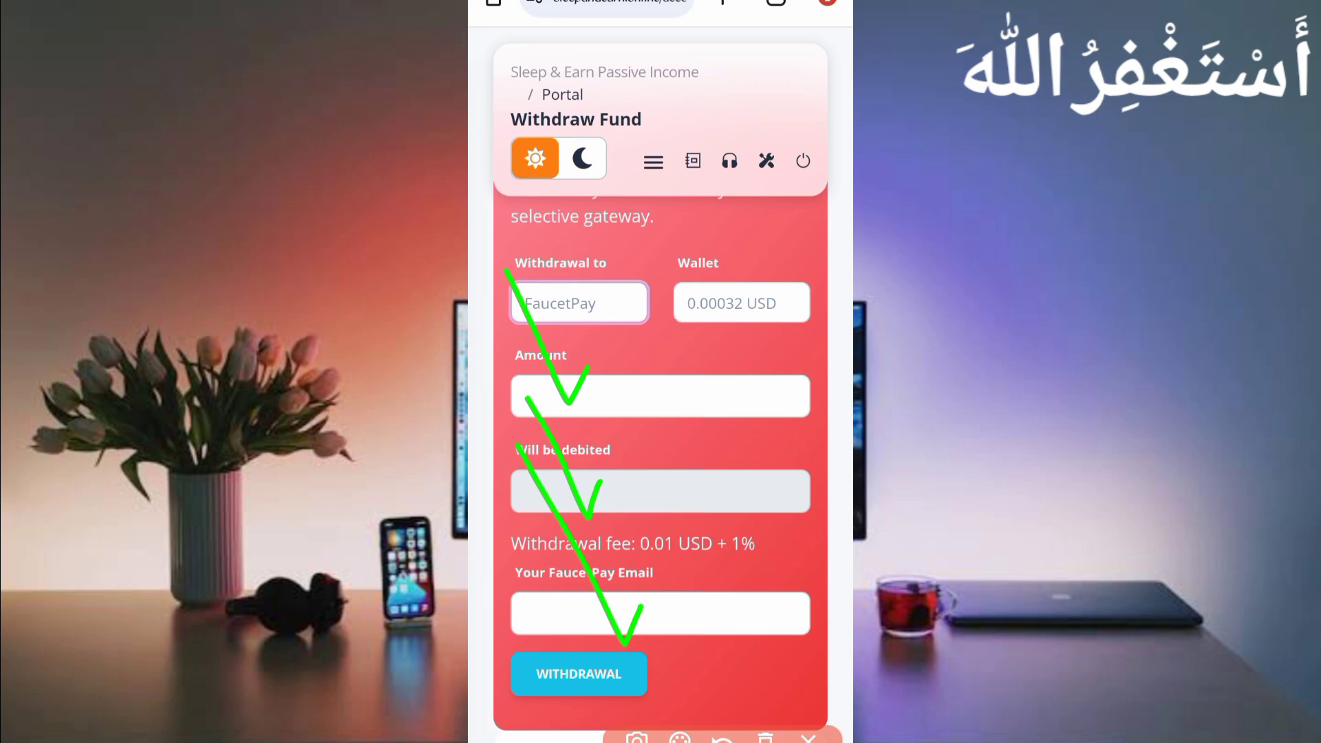
{"action": "scroll", "scroll_direction": "down", "scroll_amount": 3}
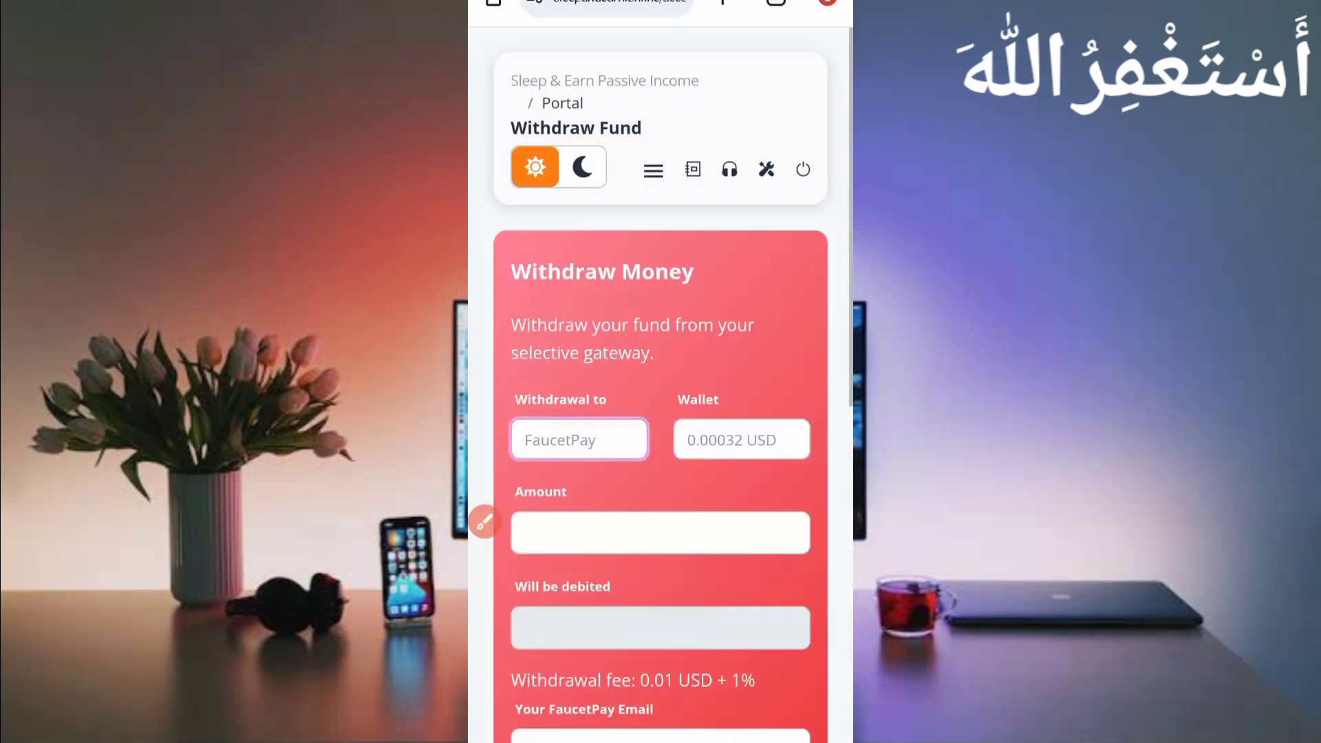
{"action": "left_click", "coordinate": [652, 171]}
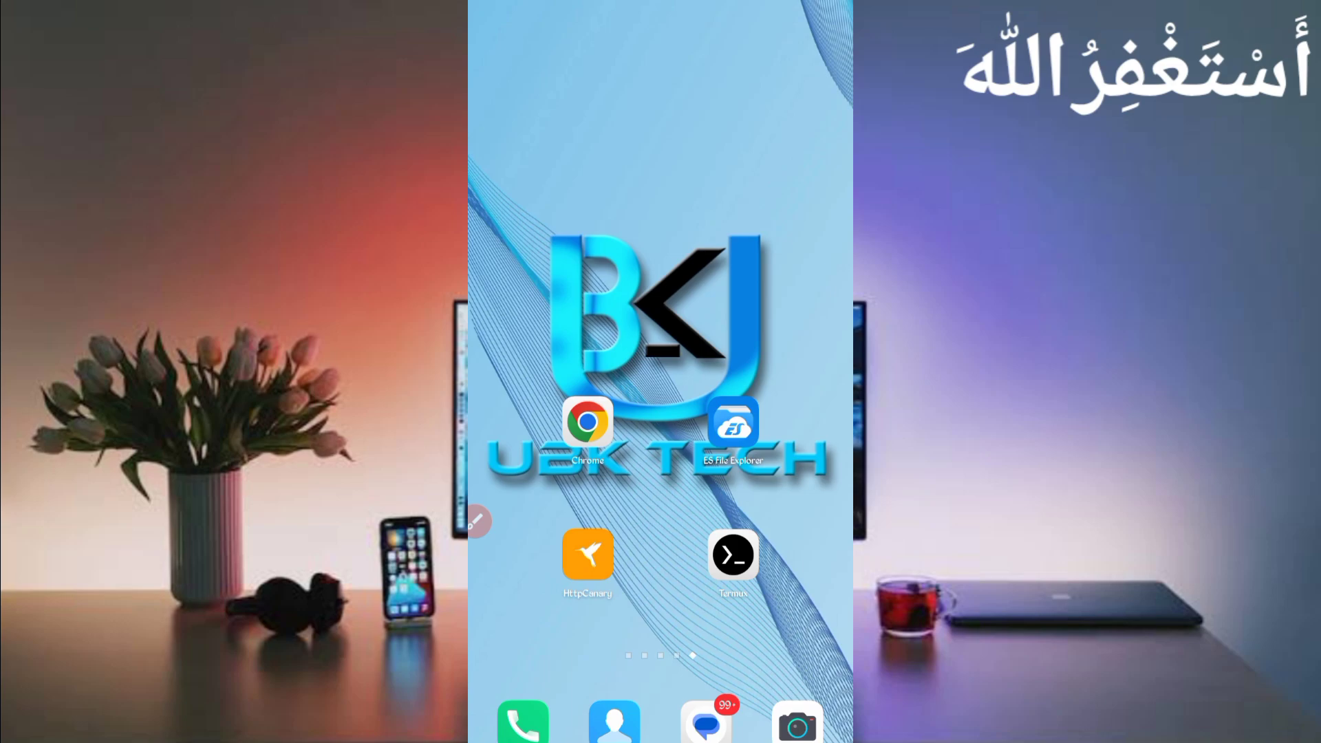
Step: In ES File Explorer, extract Download/AutoRoll.zip into an AutoRoll folder and return home
{"action": "left_click", "coordinate": [587, 555]}
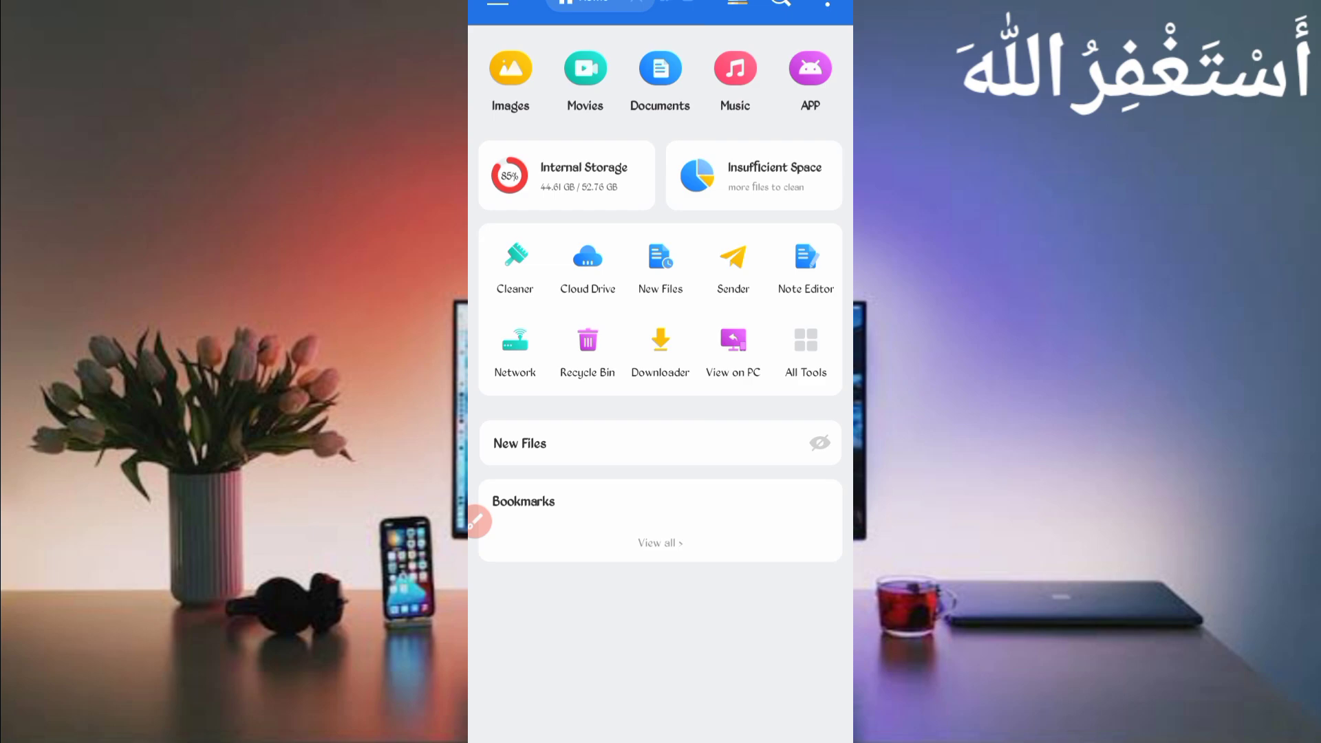
{"action": "left_click", "coordinate": [659, 346]}
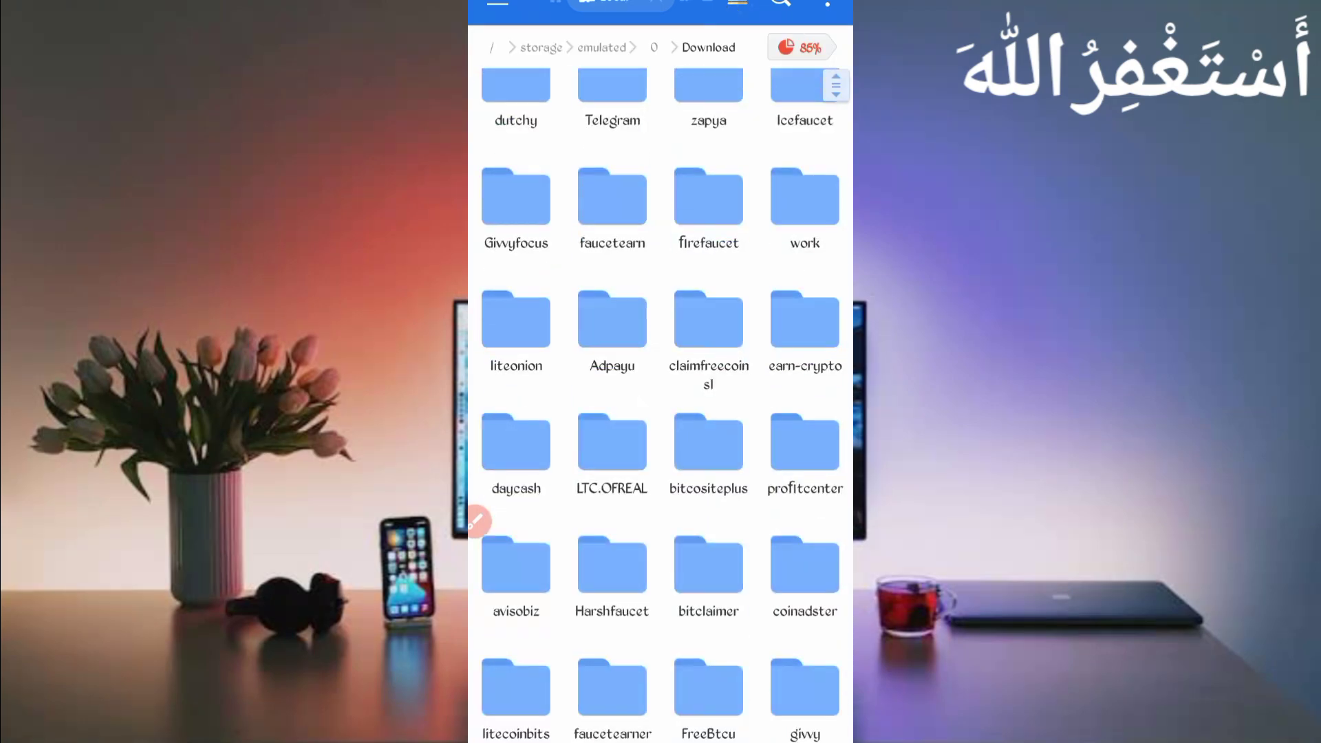
{"action": "scroll", "scroll_direction": "down", "scroll_amount": 3}
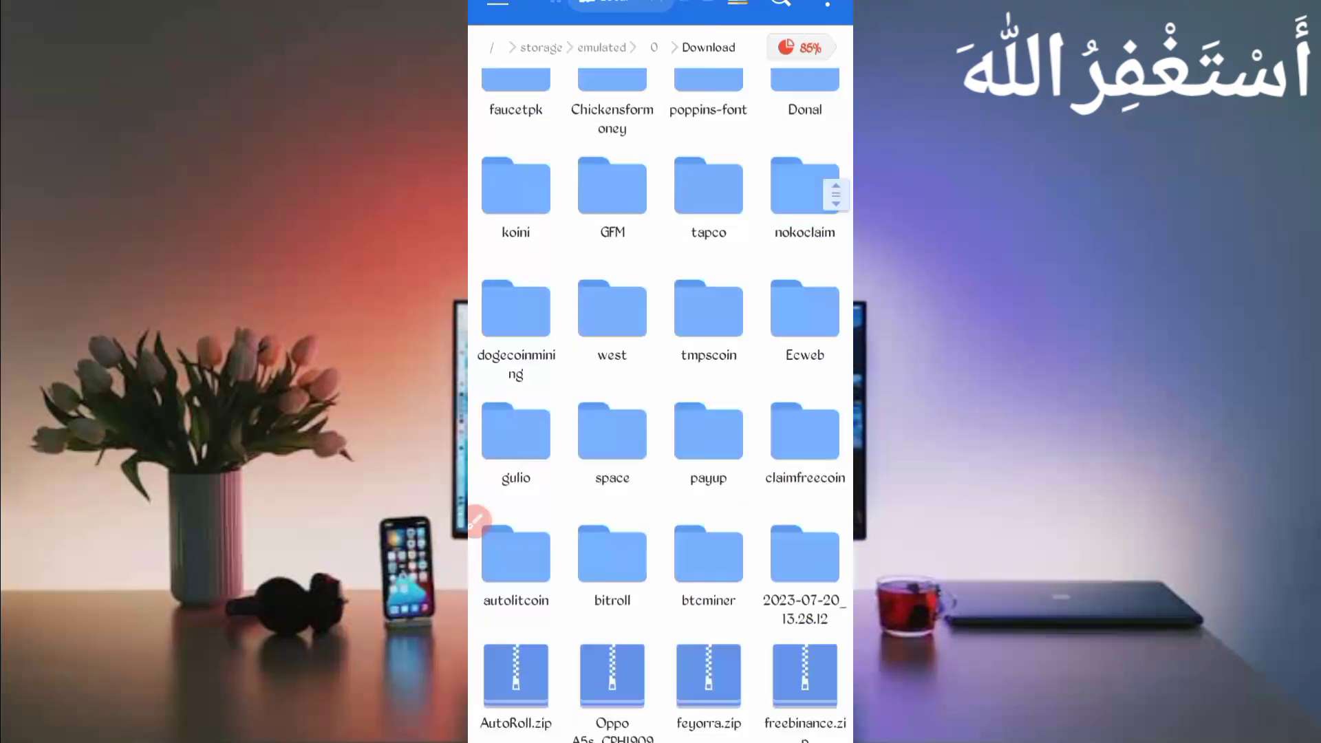
{"action": "scroll", "scroll_direction": "down", "scroll_amount": 3}
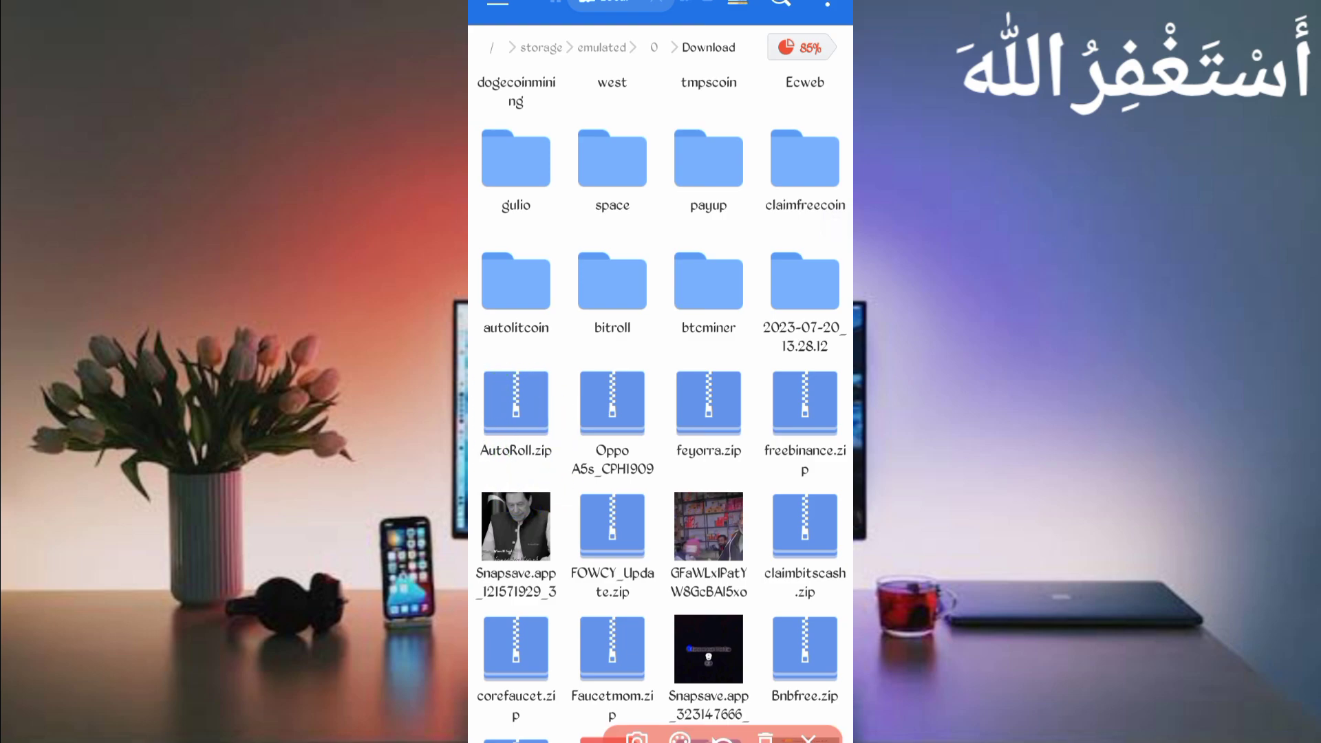
{"action": "left_click", "coordinate": [515, 402]}
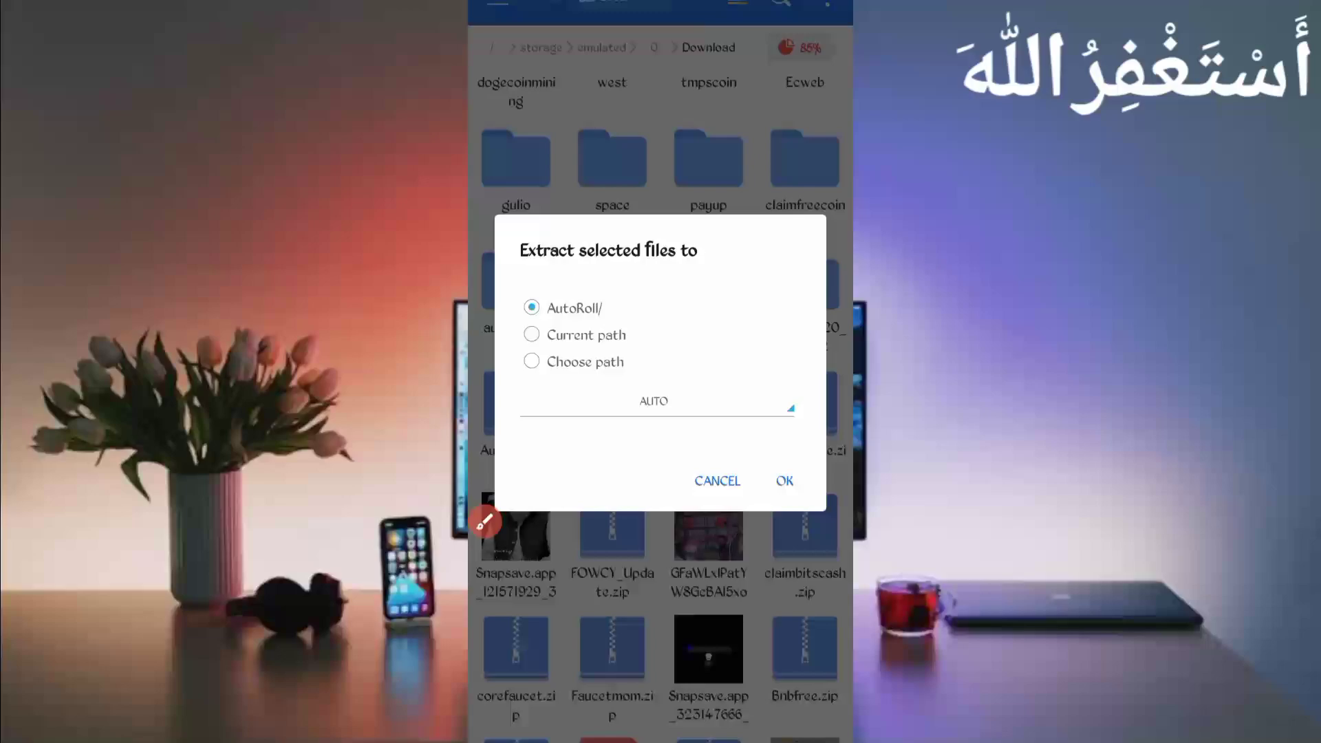
{"action": "left_click", "coordinate": [784, 482]}
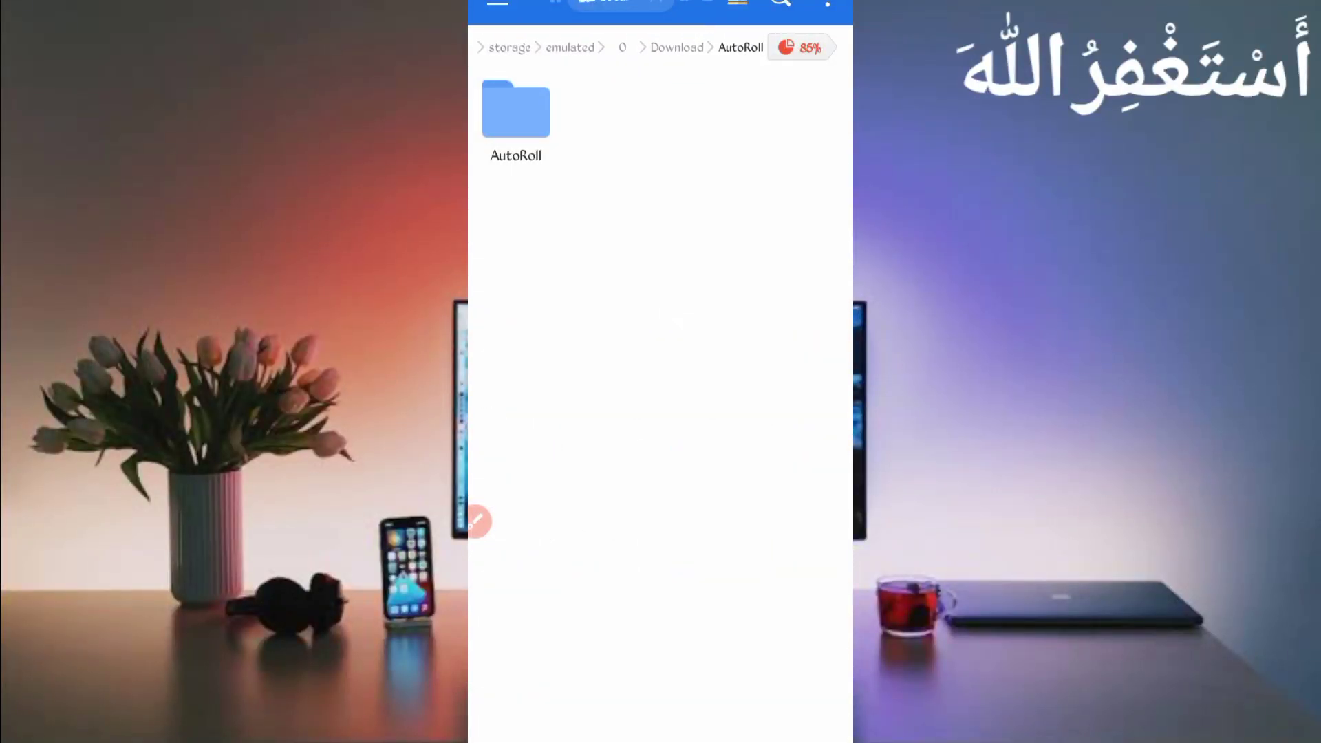
{"action": "left_click", "coordinate": [514, 110]}
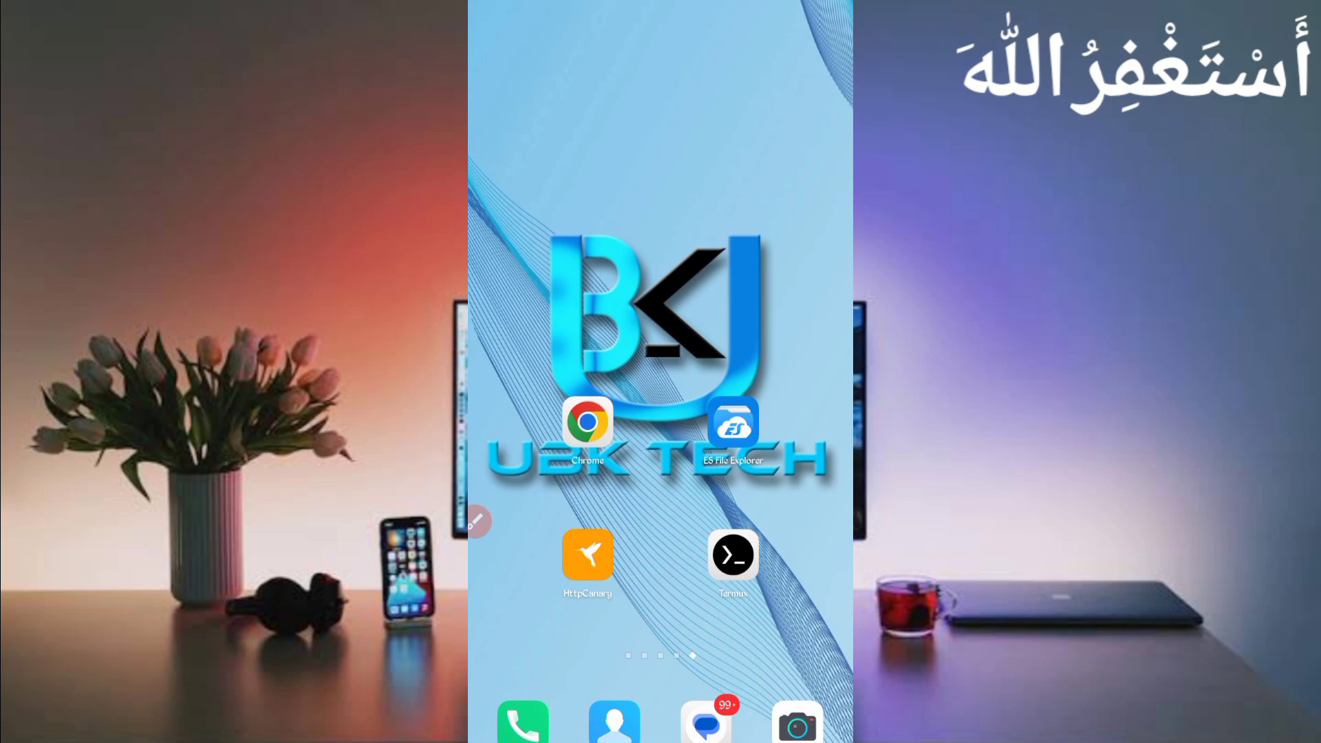
Step: In Termux, cd into the AutoRoll folder and prepare the 'php bot.php' command
{"action": "left_click", "coordinate": [733, 556]}
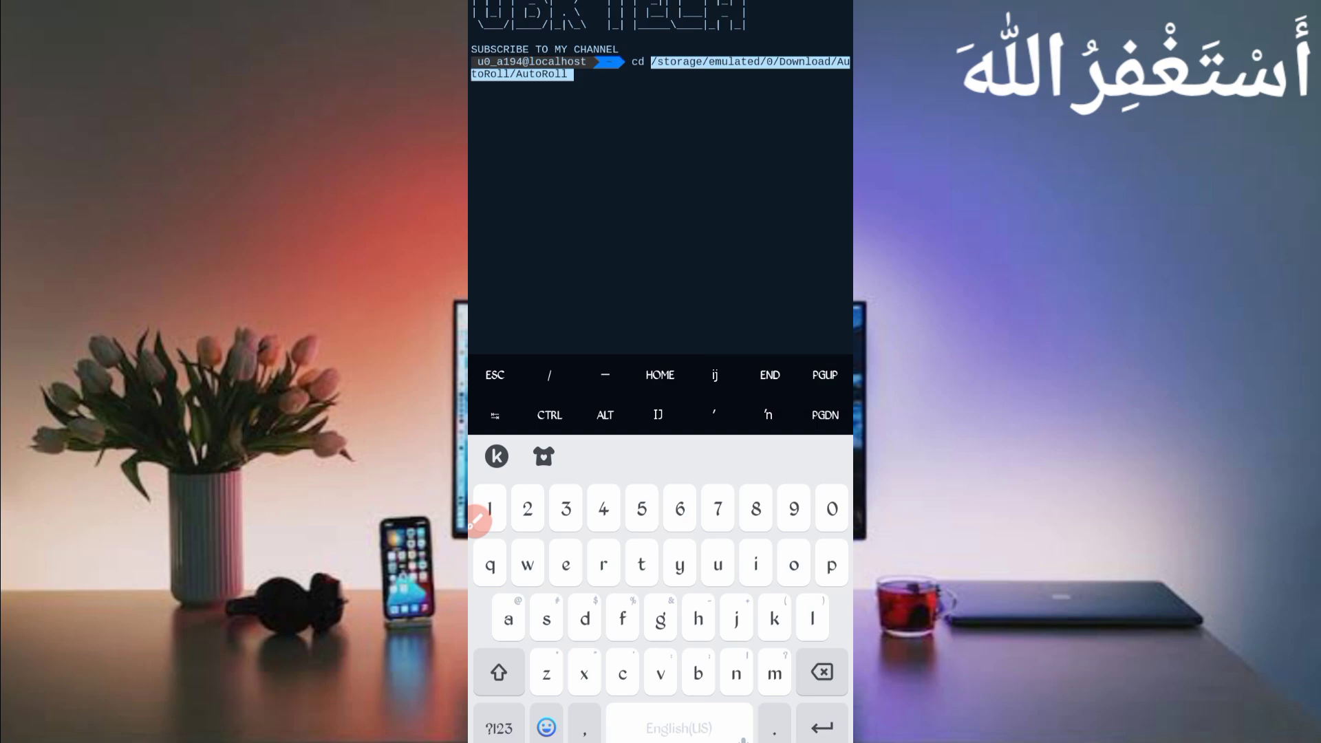
{"action": "key", "text": "Return"}
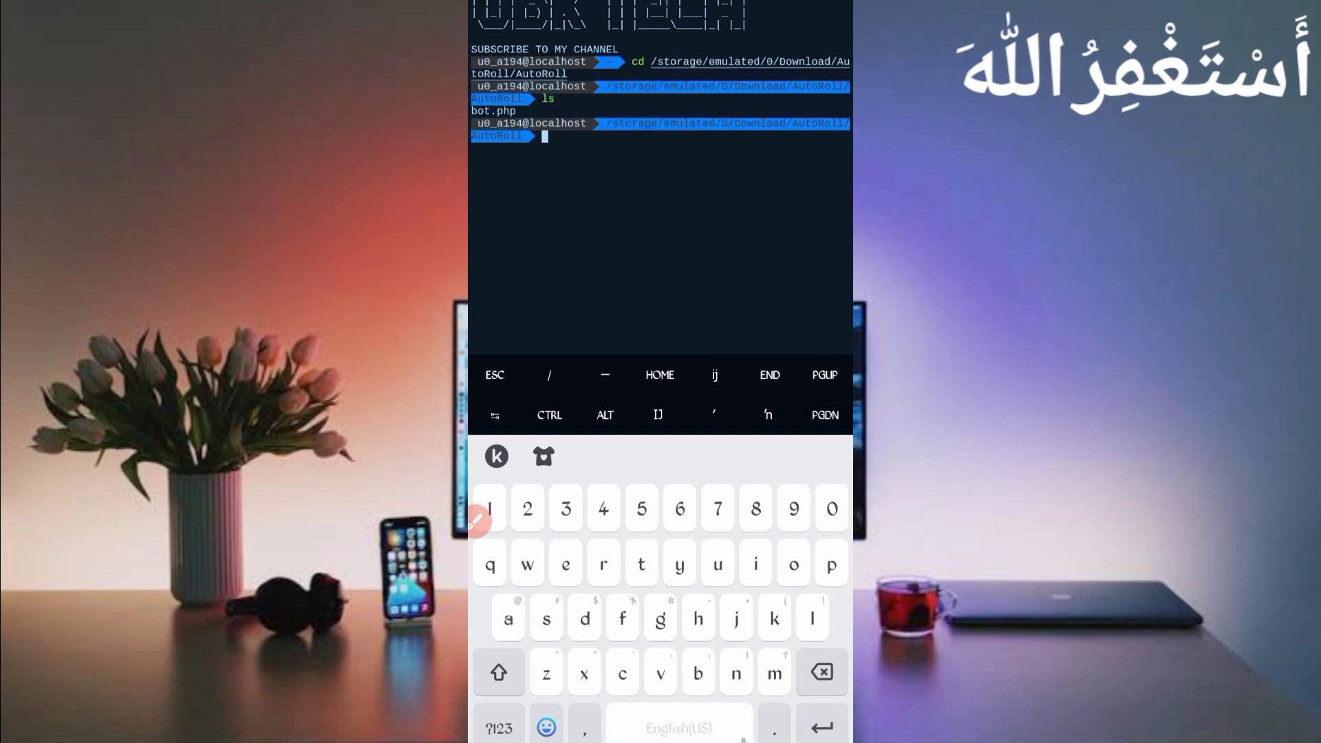
{"action": "type", "text": "php bot"}
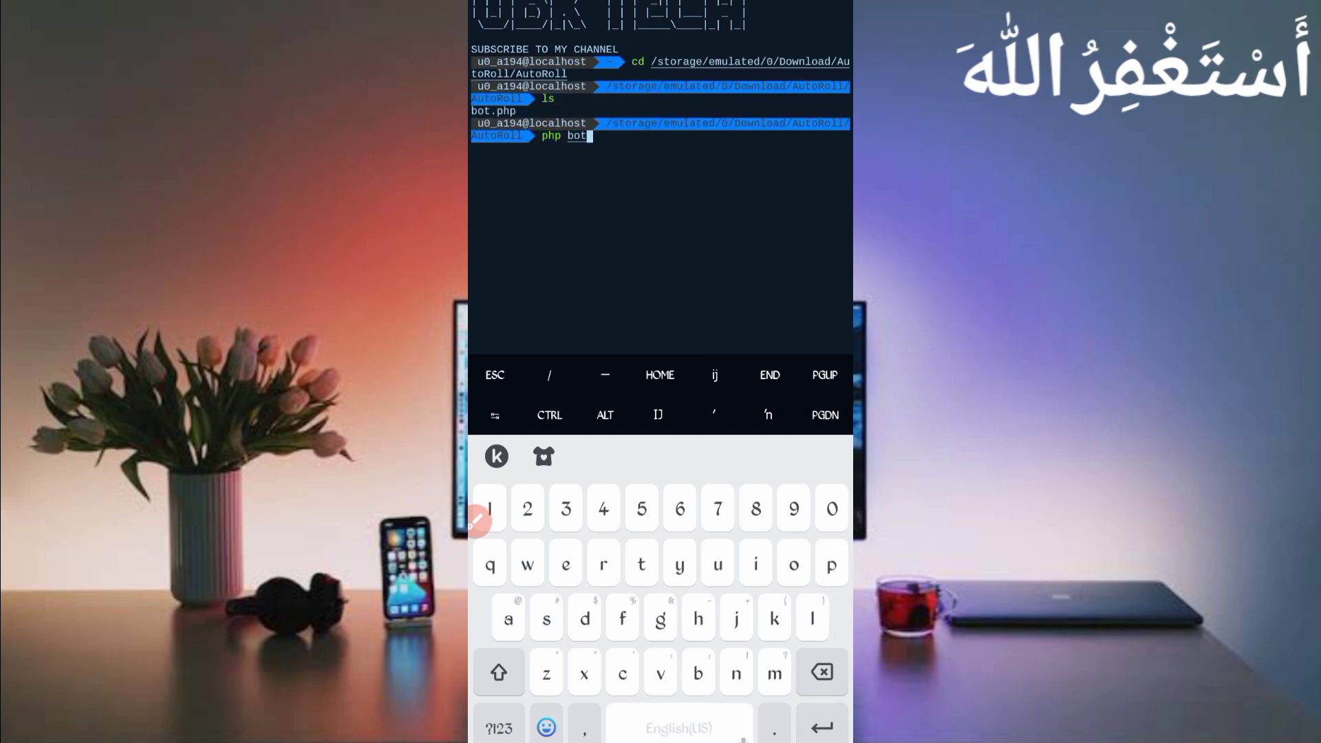
{"action": "type", "text": ".php"}
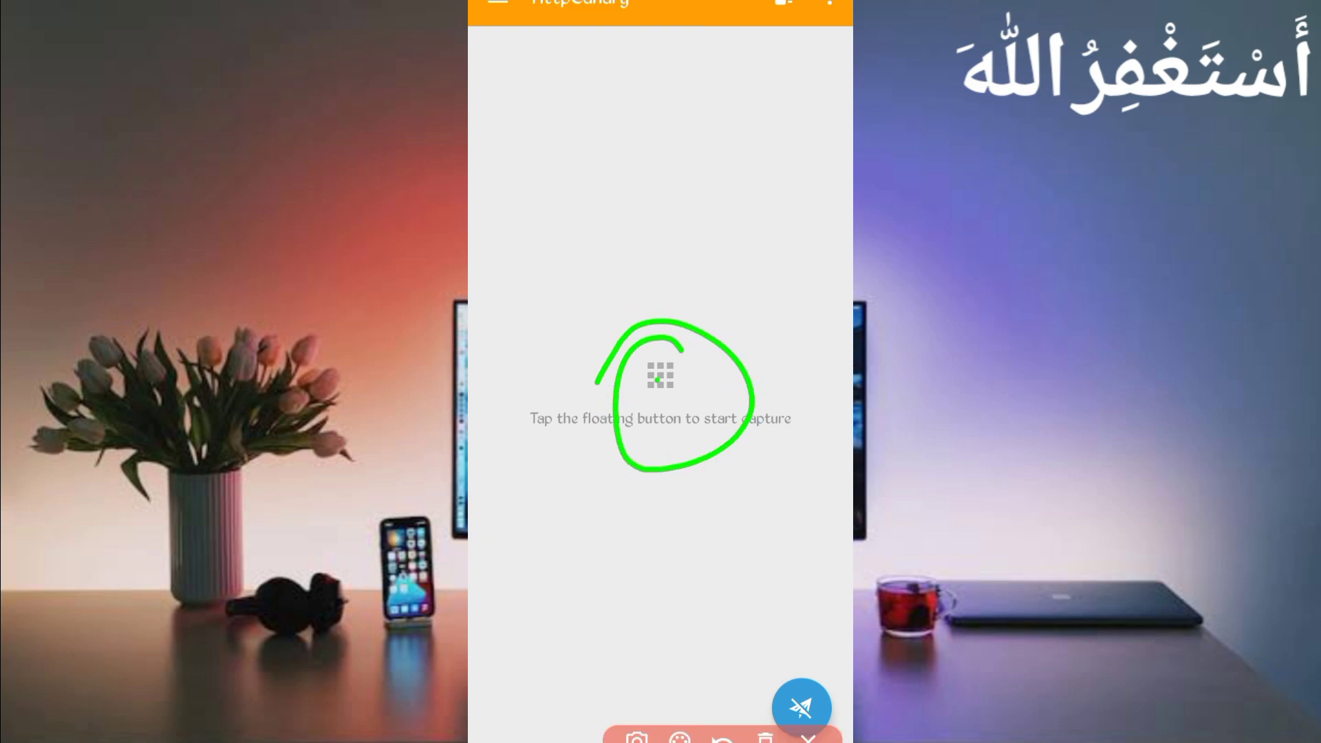
Step: Capture browser traffic in HttpCanary, filter to sleepandearn.online requests and inspect one
{"action": "left_click", "coordinate": [496, 3]}
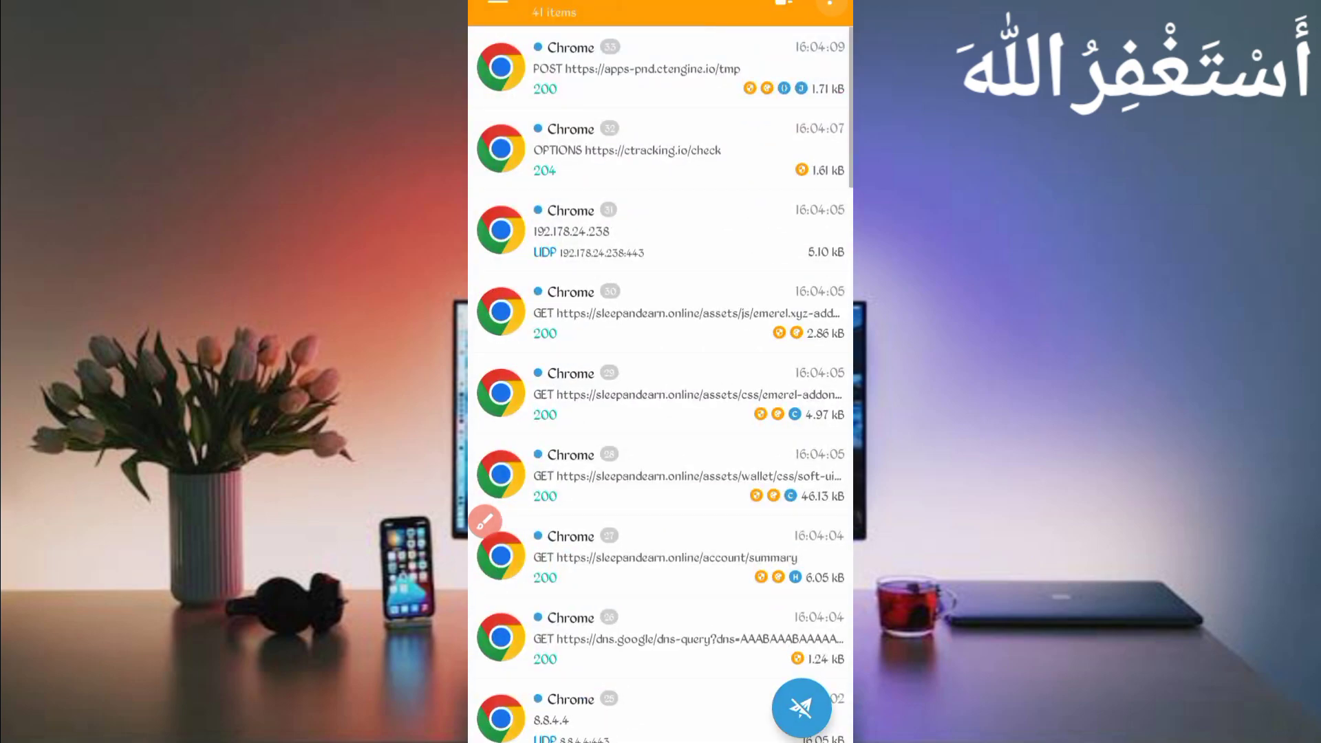
{"action": "left_click", "coordinate": [829, 8]}
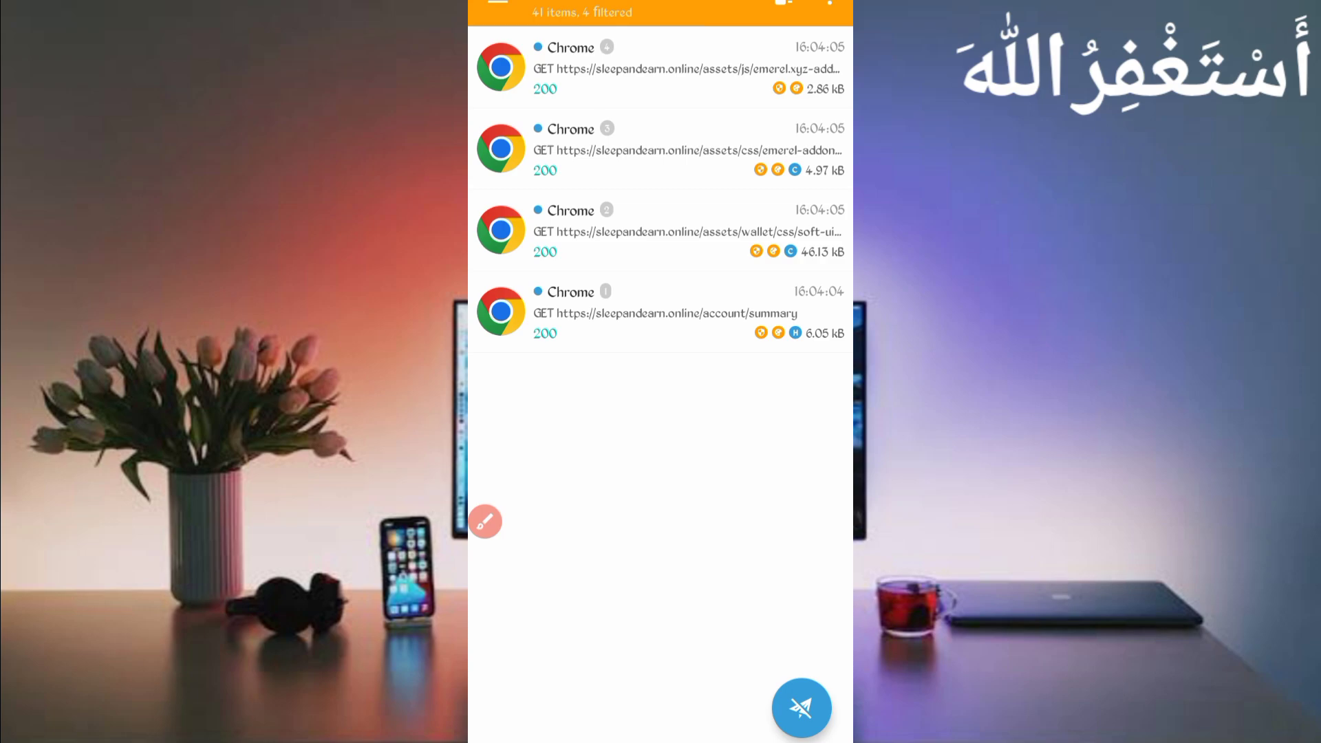
{"action": "left_click", "coordinate": [486, 522]}
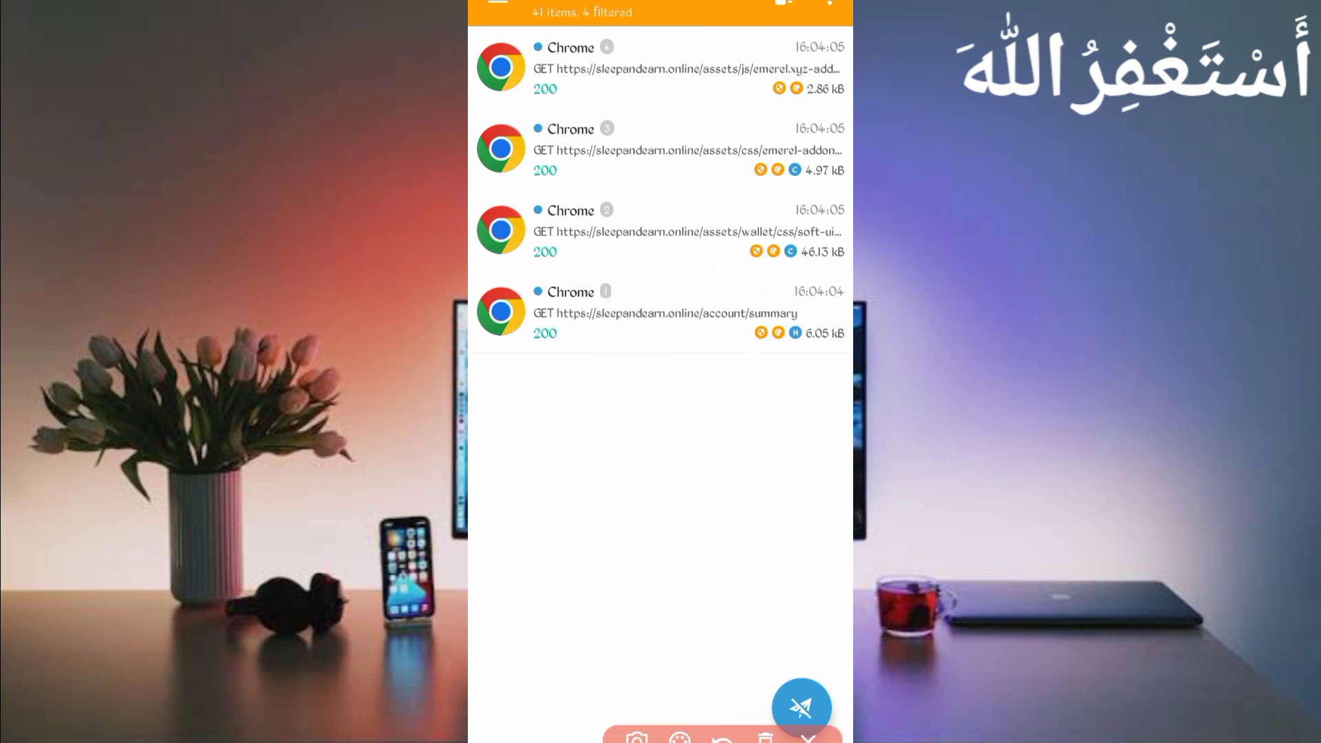
{"action": "left_click", "coordinate": [659, 312]}
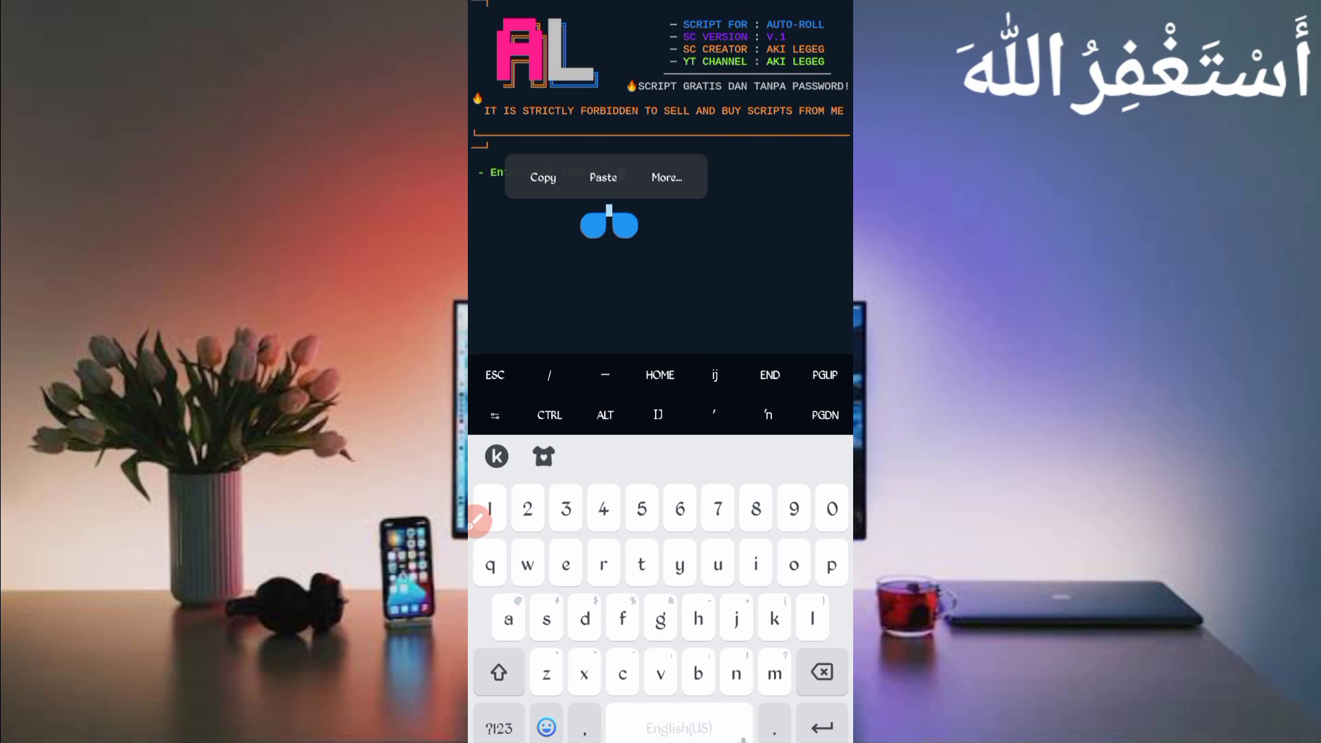
Step: Supply the AutoRoll bot with the captured cookie, then the user agent at its prompts
{"action": "left_click", "coordinate": [601, 177]}
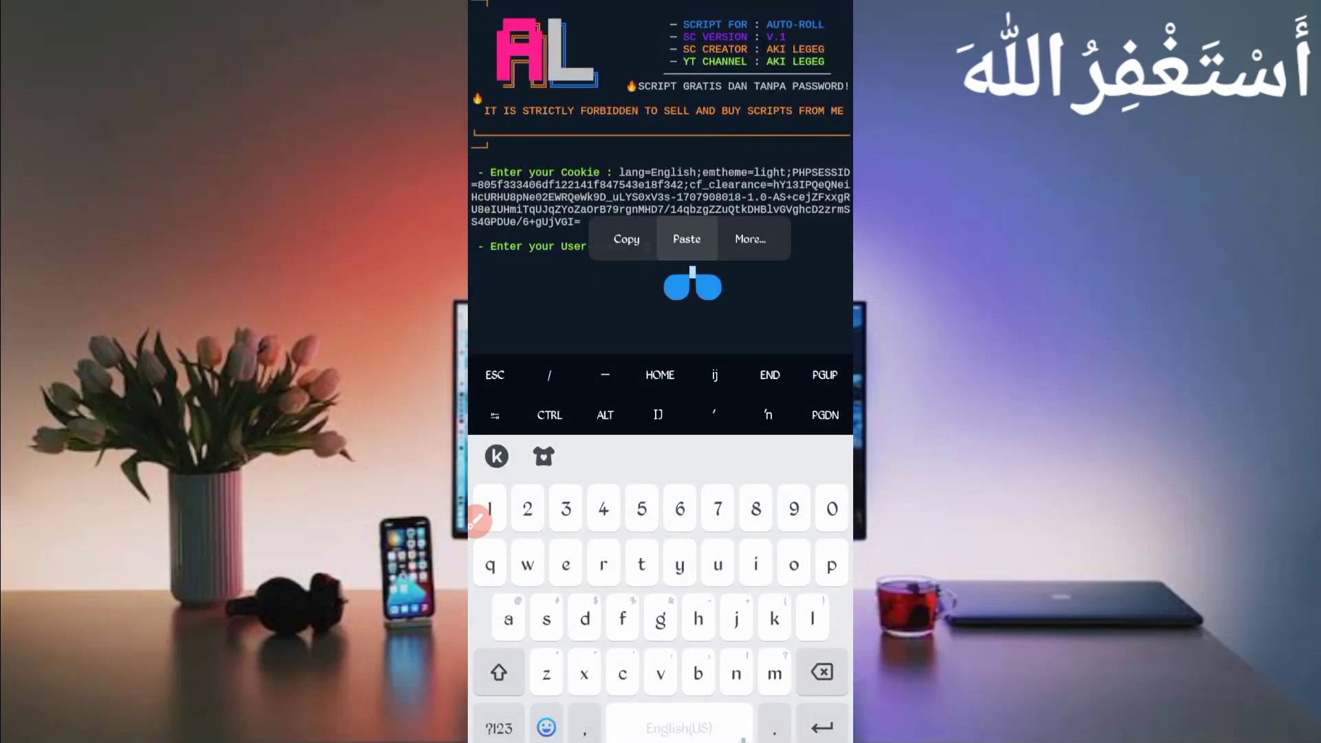
{"action": "left_click", "coordinate": [685, 238]}
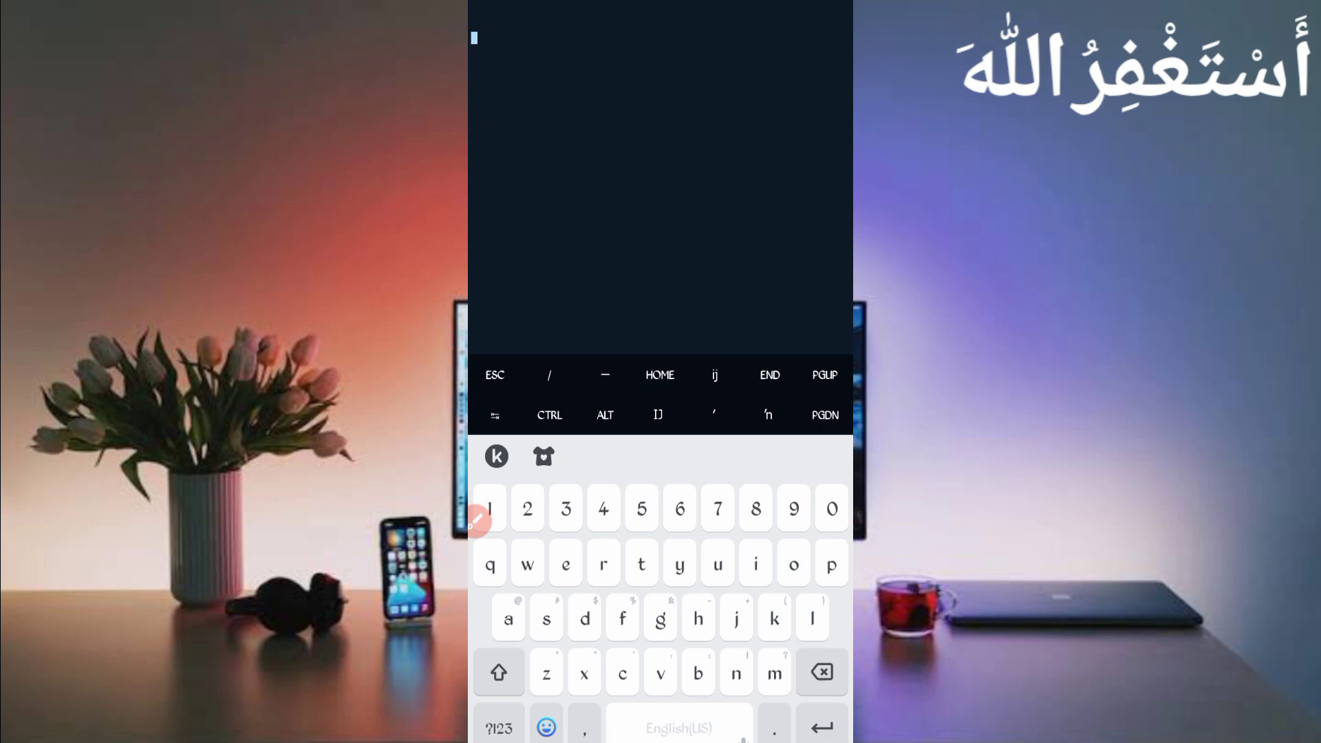
{"action": "type", "text": "1"}
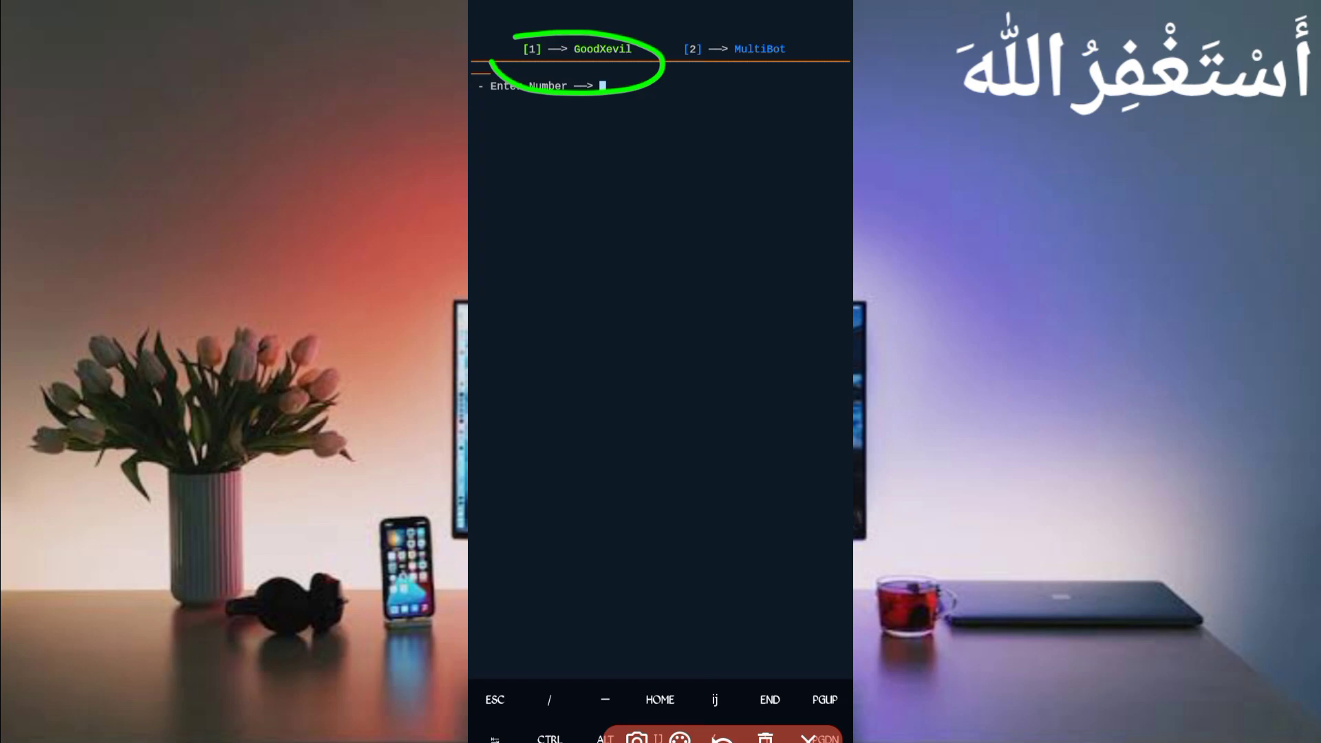
Step: Choose option 1, GoodXevil, as the captcha service so the bot asks for an API key
{"action": "left_click", "coordinate": [601, 85]}
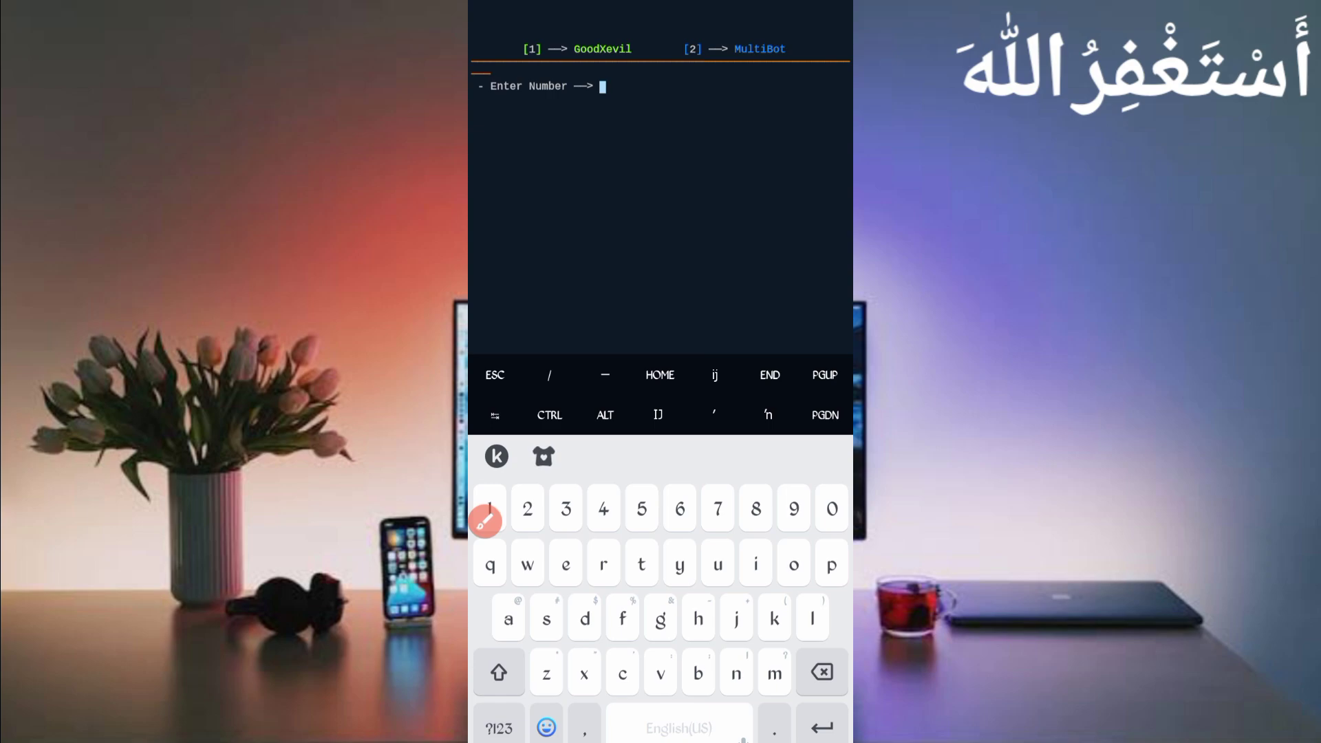
{"action": "type", "text": "1"}
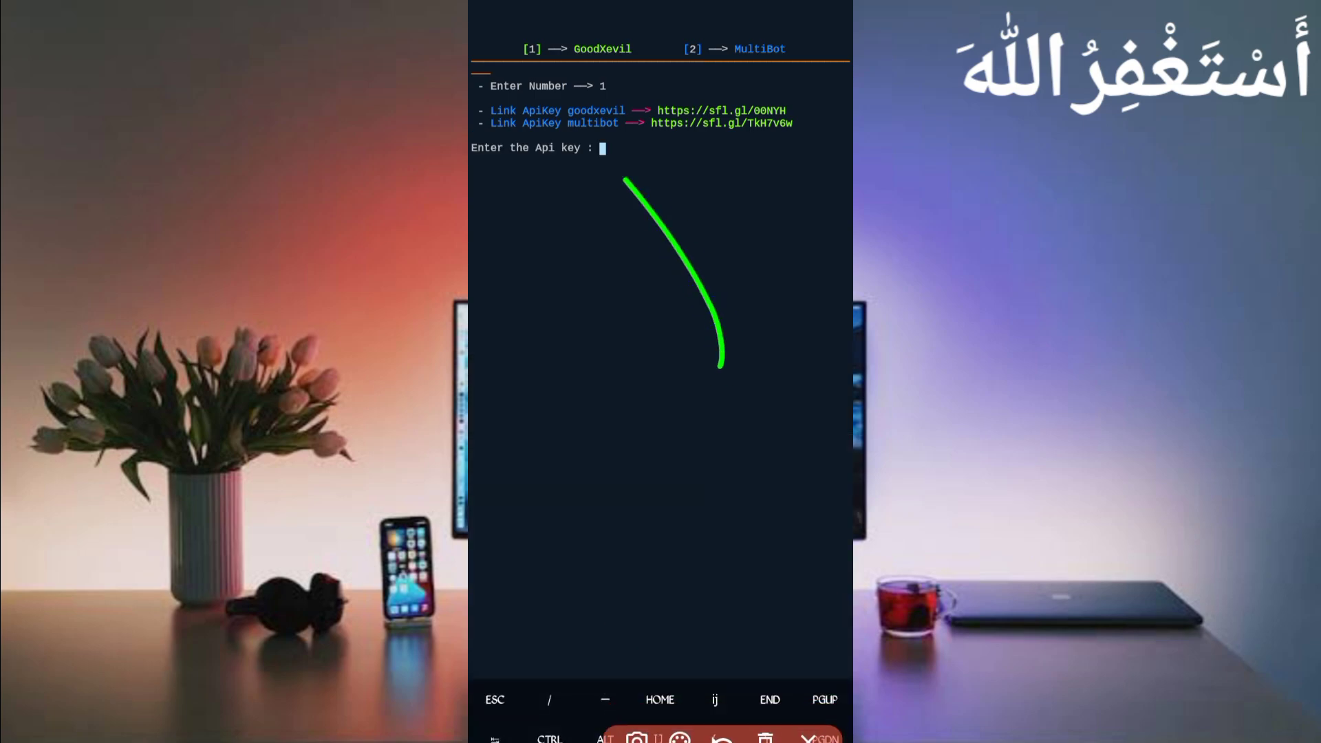
{"action": "left_click", "coordinate": [601, 148]}
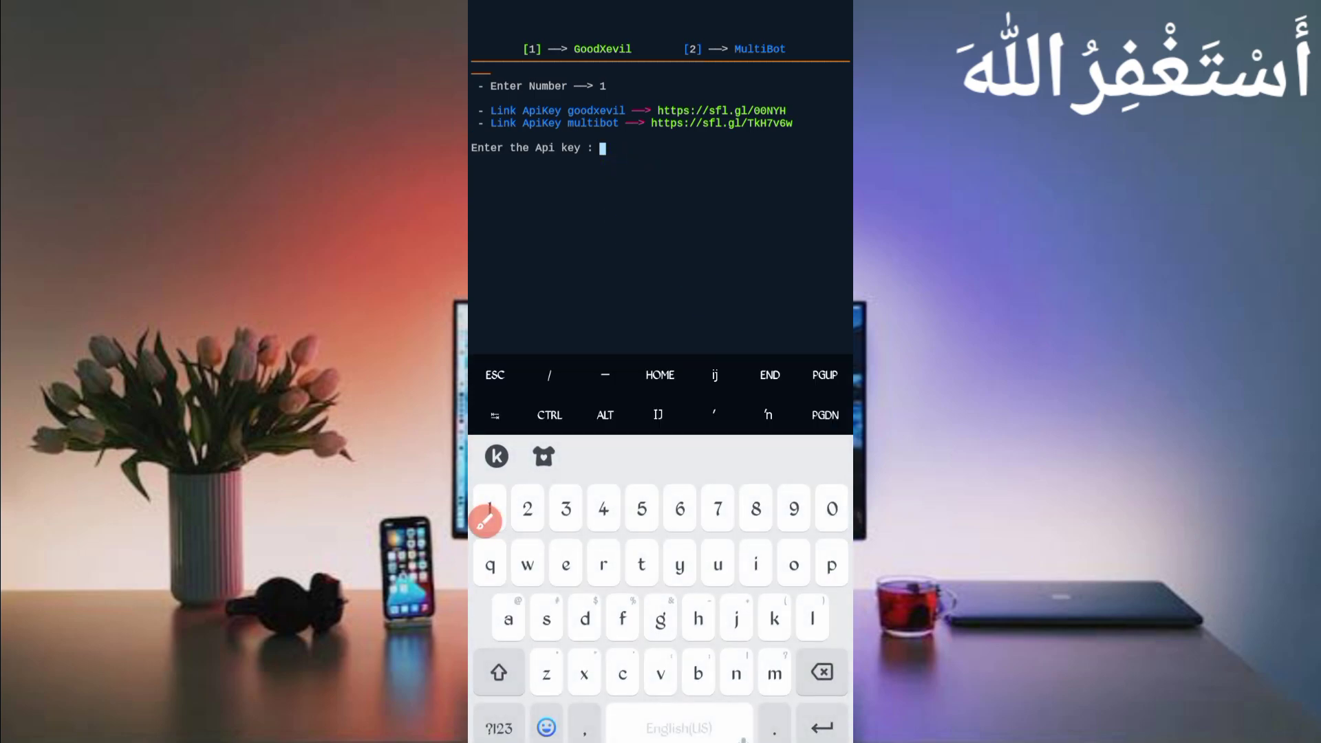